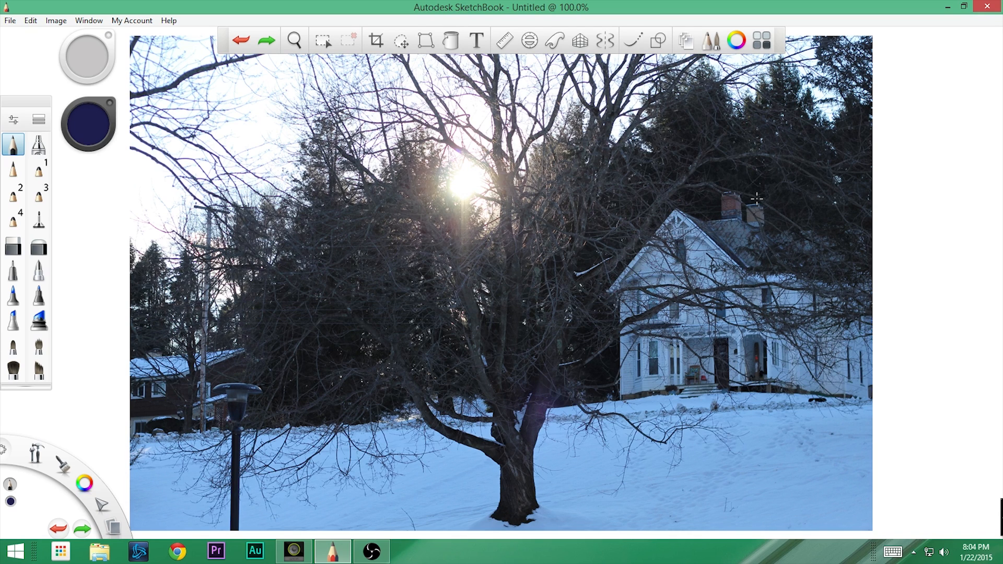
- Activate the Select tool to show the Lasso and Magic Wand selection options
left_click(323, 40)
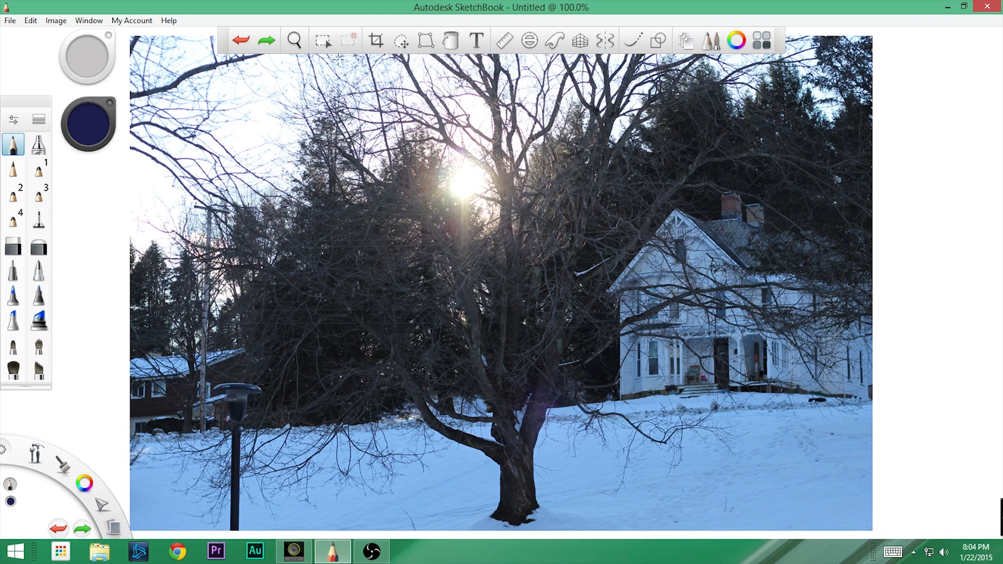
mouse_move(328, 54)
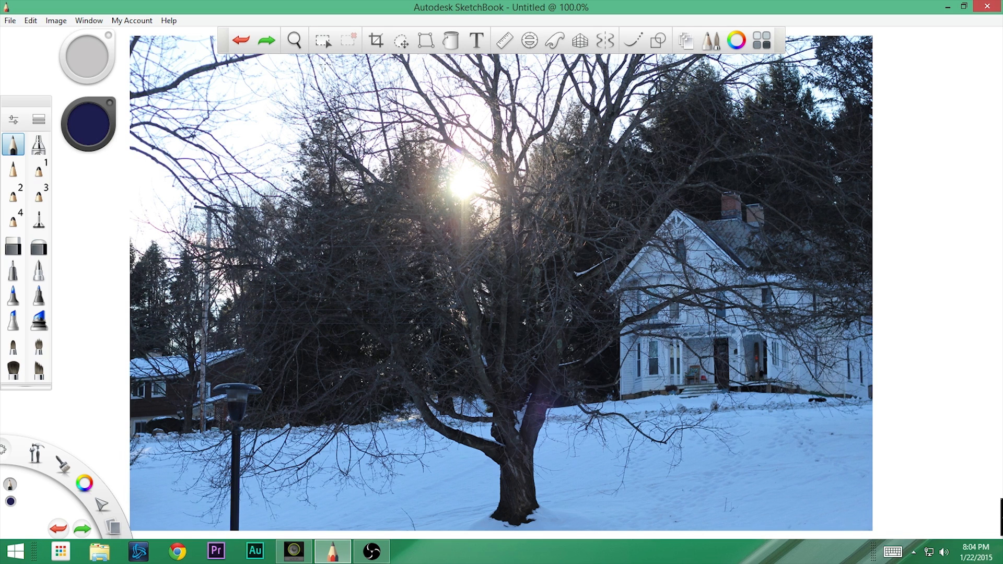
mouse_move(298, 93)
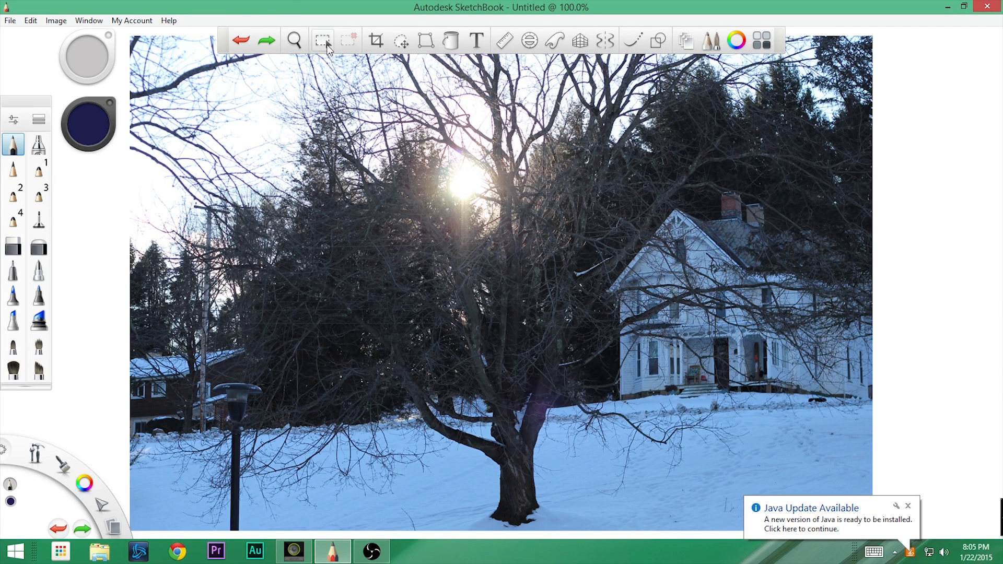
mouse_move(323, 39)
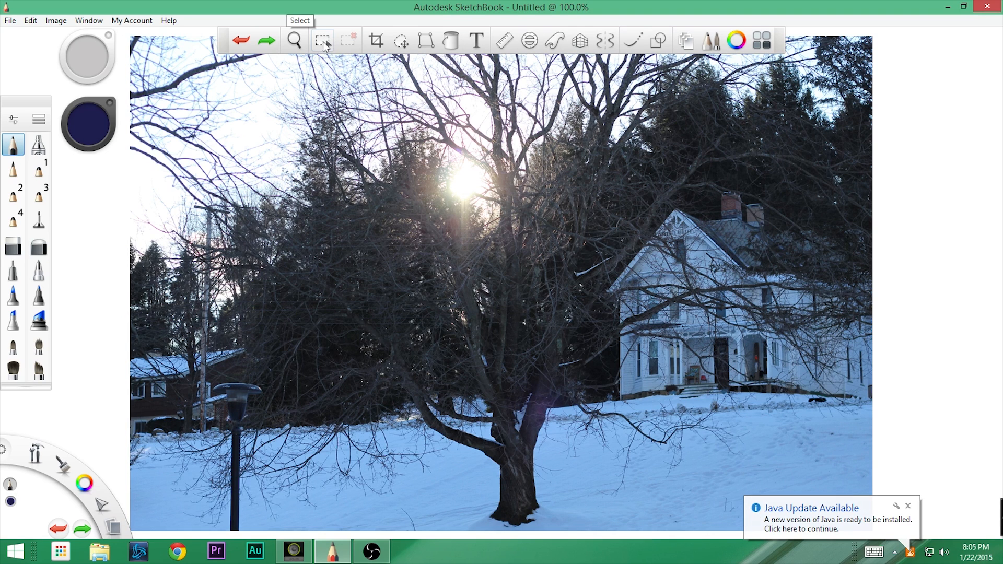
left_click(322, 40)
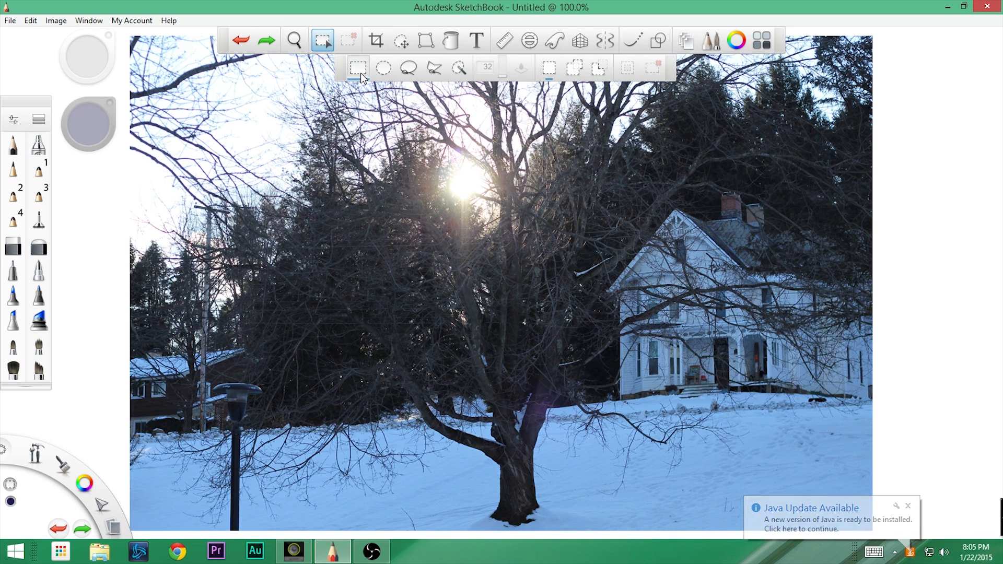
mouse_move(628, 66)
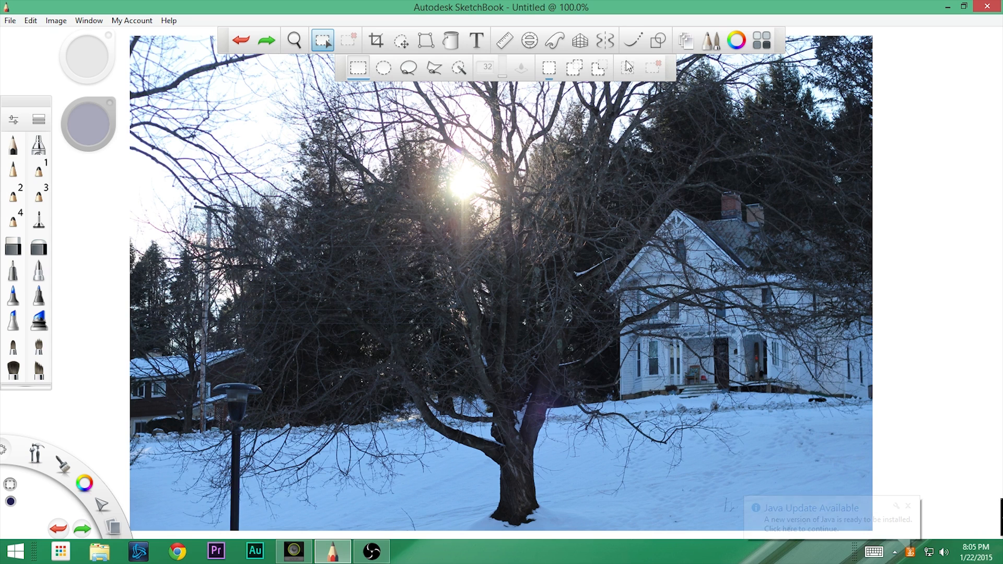
mouse_move(408, 68)
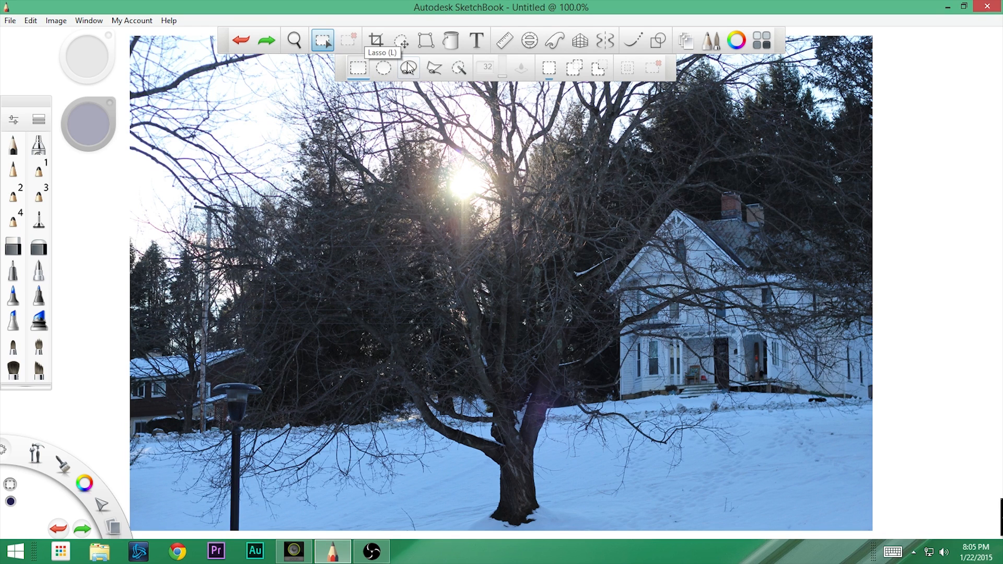
mouse_move(434, 68)
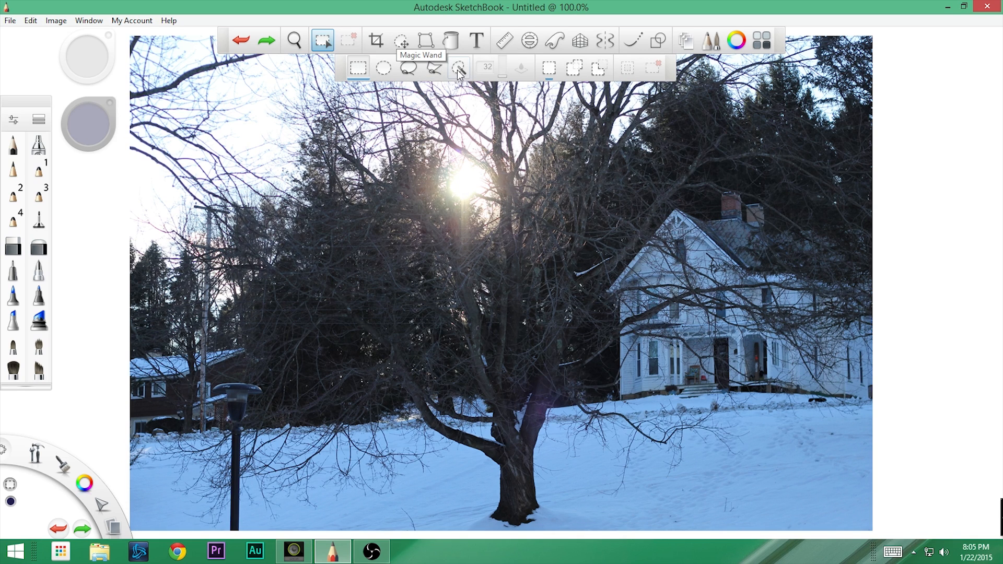
mouse_move(460, 75)
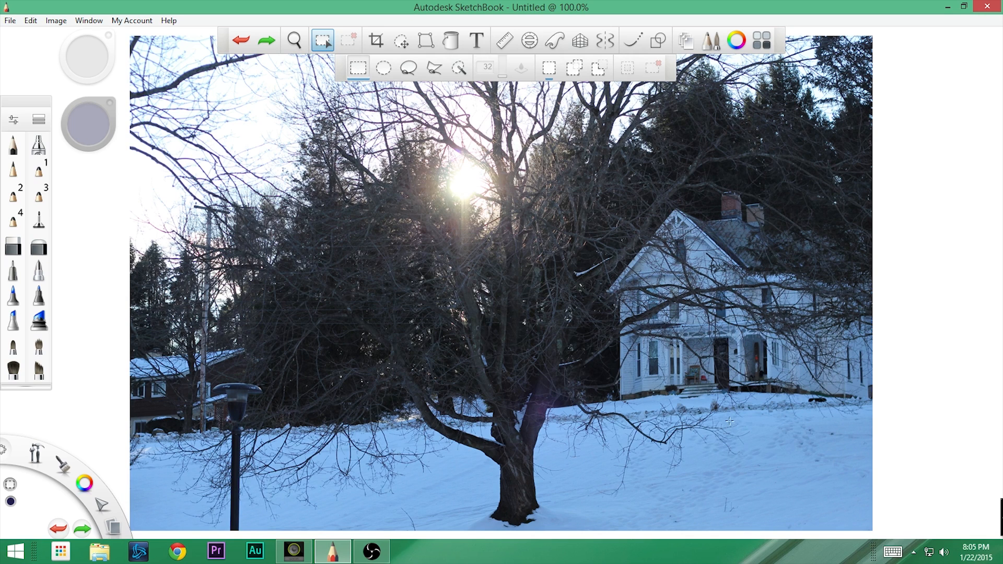
left_click_drag(450, 291, 502, 433)
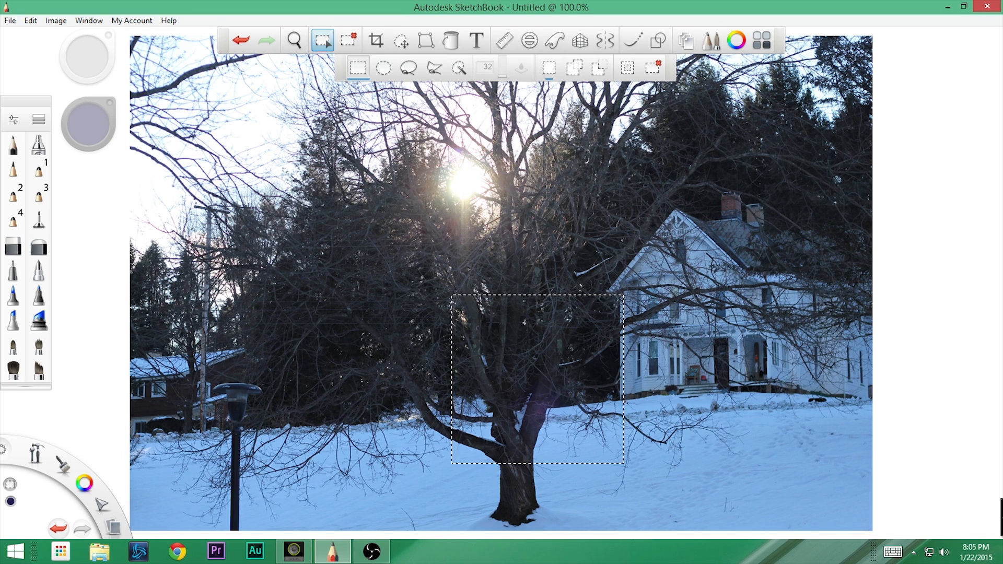
mouse_move(538, 422)
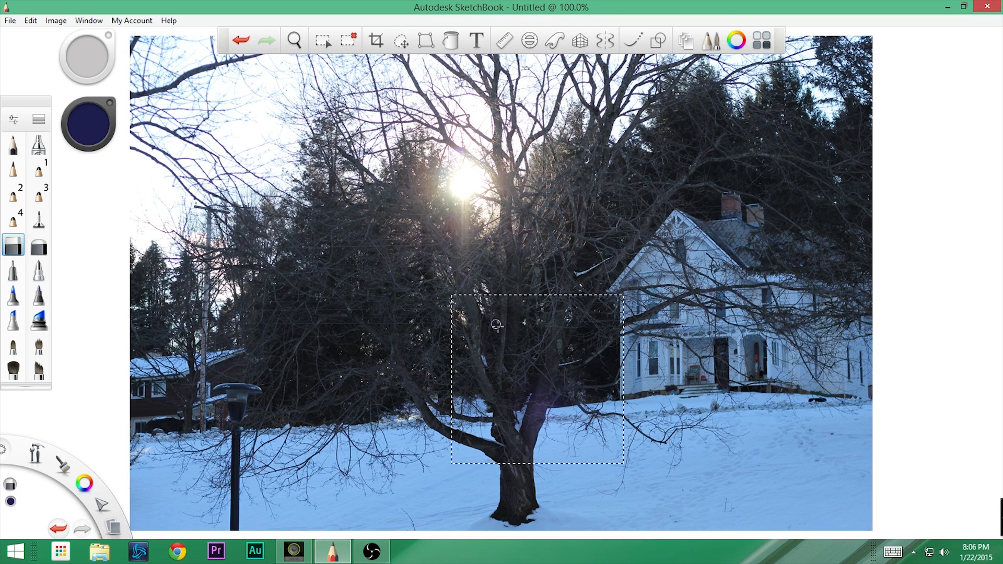
left_click_drag(477, 326, 544, 397)
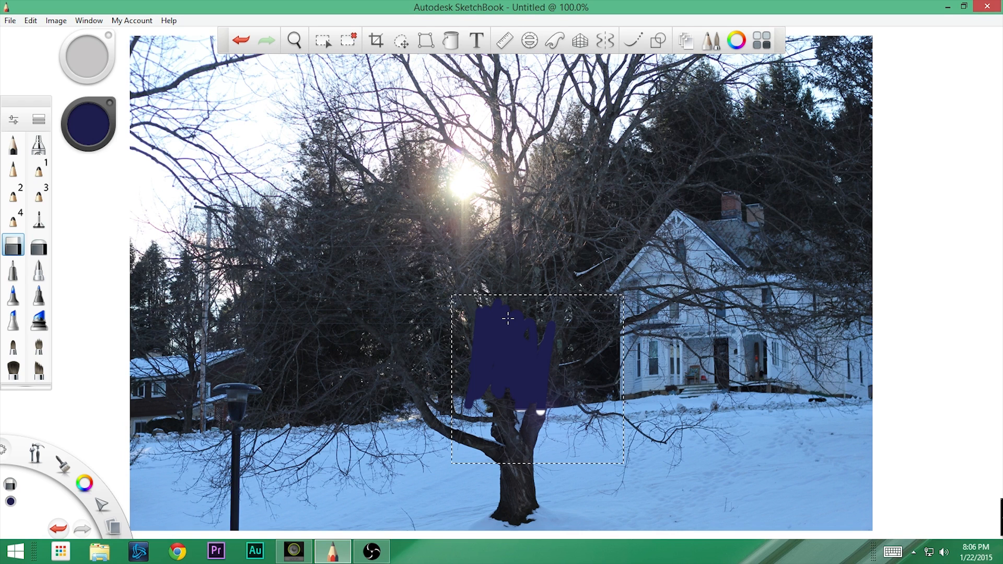
left_click_drag(474, 422, 569, 448)
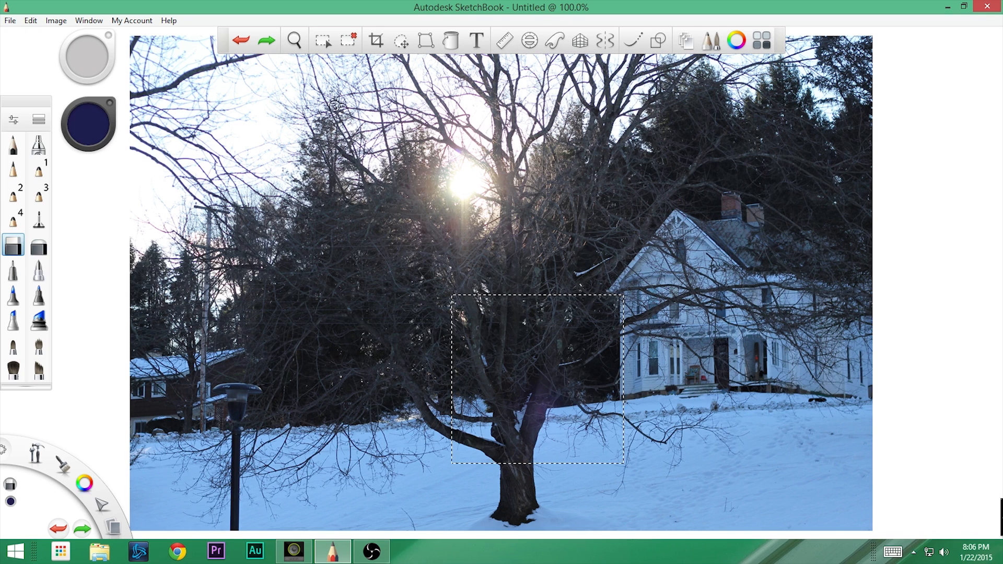
left_click(322, 40)
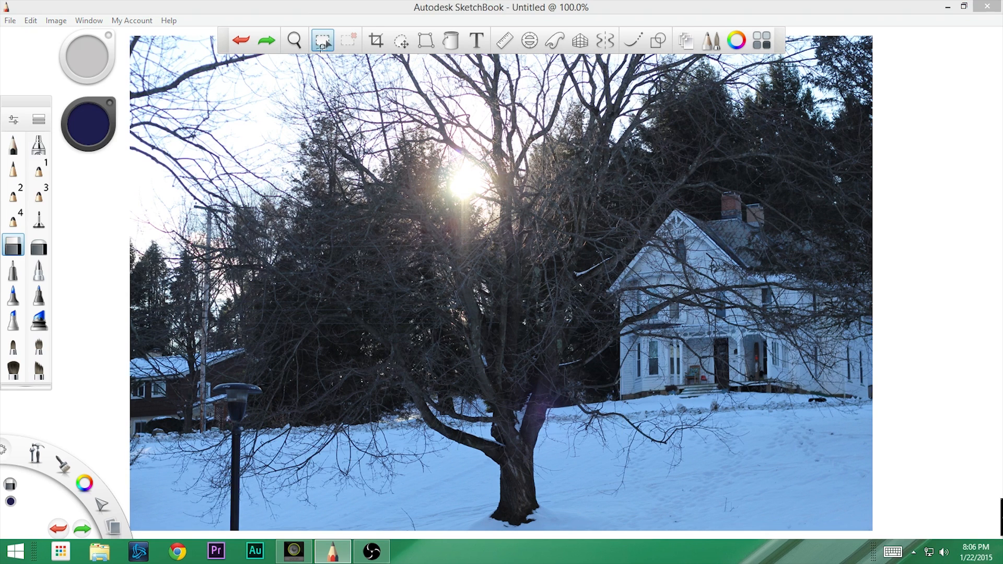
- Draw an oval selection over the roof, move it to the left edge, and open Hard Eraser properties
left_click(323, 40)
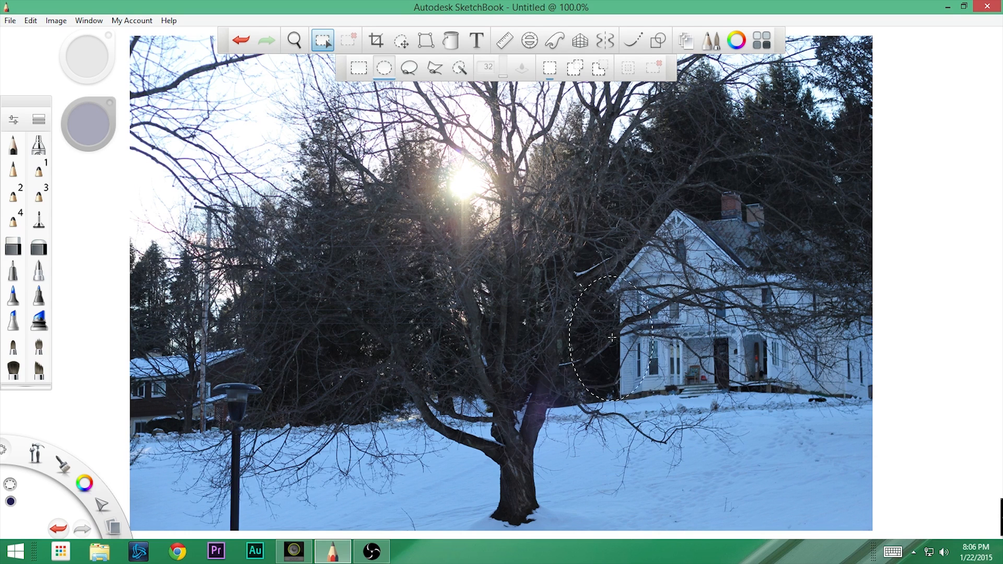
key("shift")
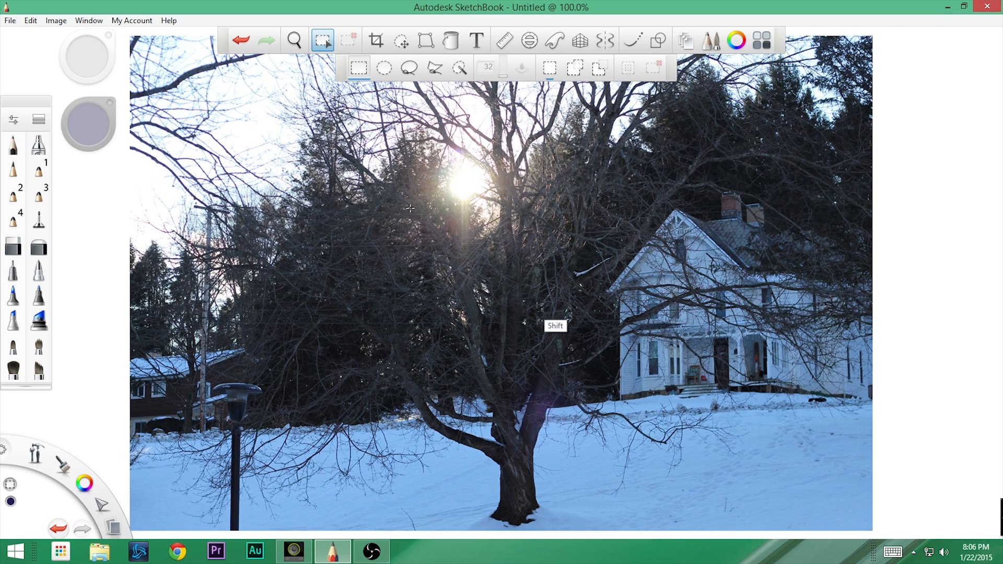
left_click_drag(409, 205, 633, 436)
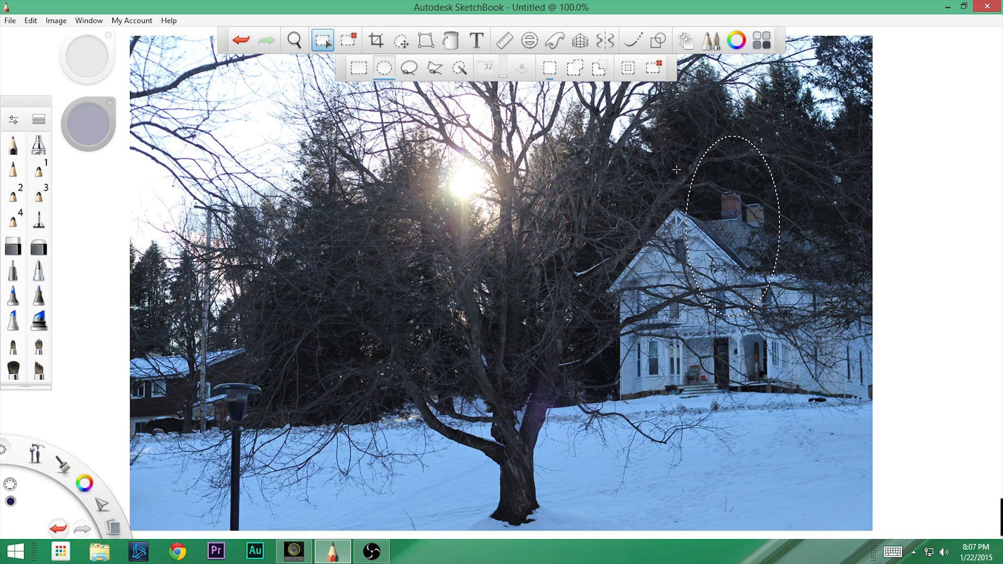
left_click_drag(736, 230, 667, 234)
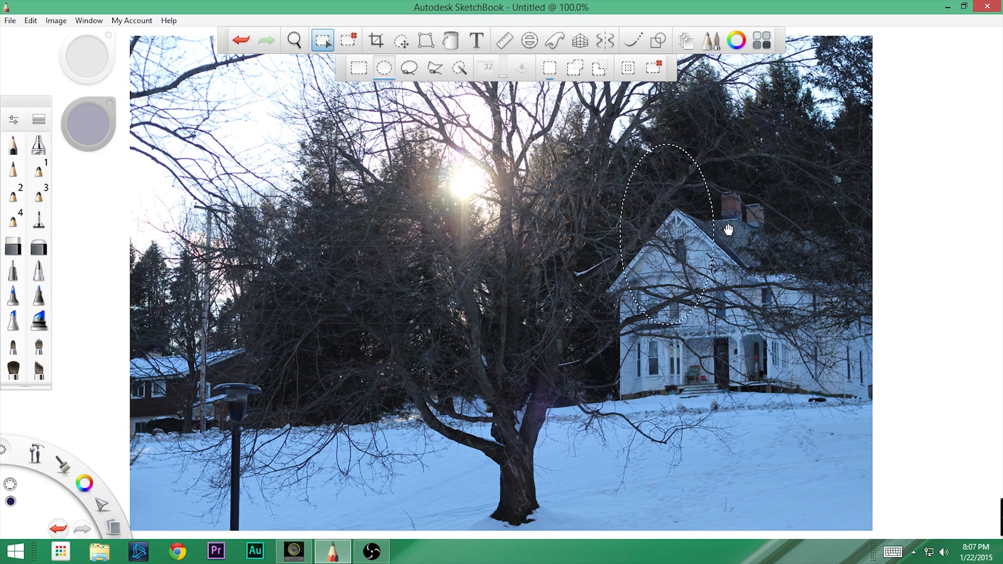
left_click(12, 247)
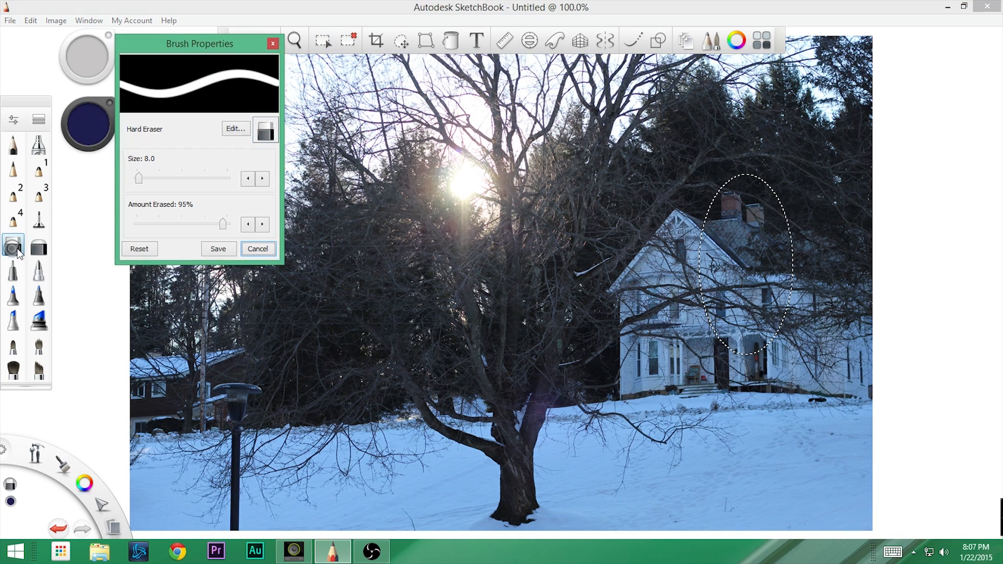
left_click_drag(709, 249, 771, 192)
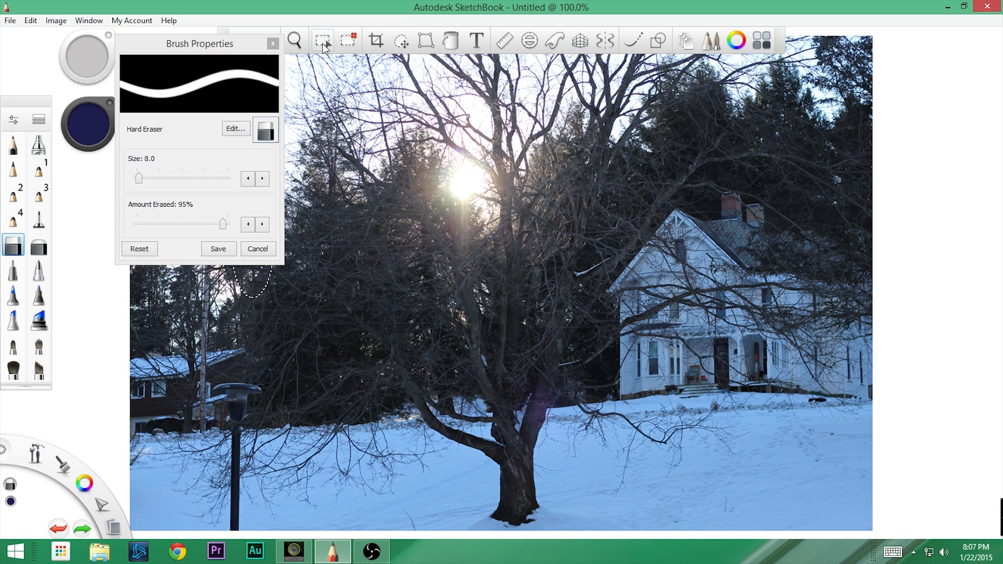
- Switch to the freehand Lasso selection tool and trace along the trunk's edge
left_click(322, 39)
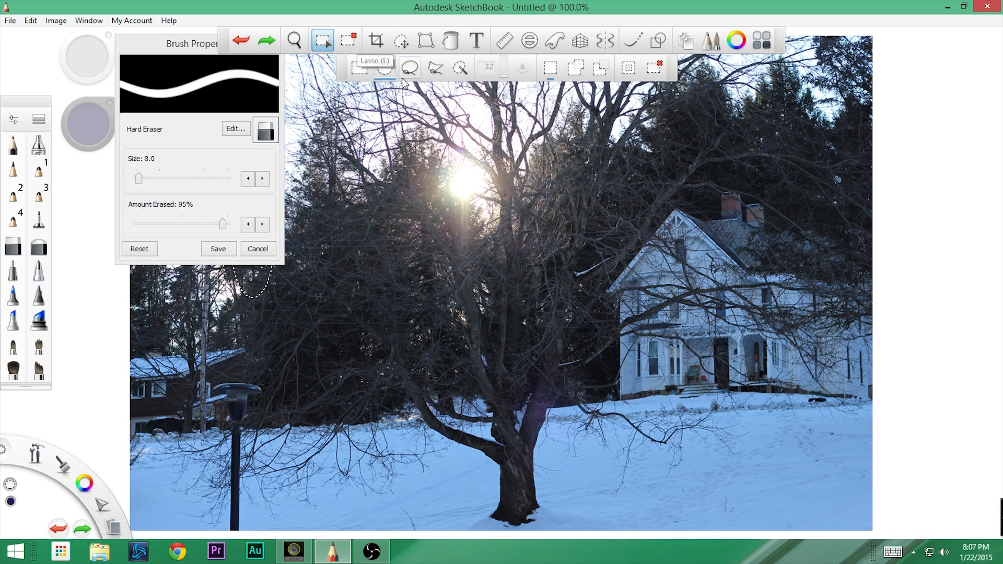
mouse_move(413, 82)
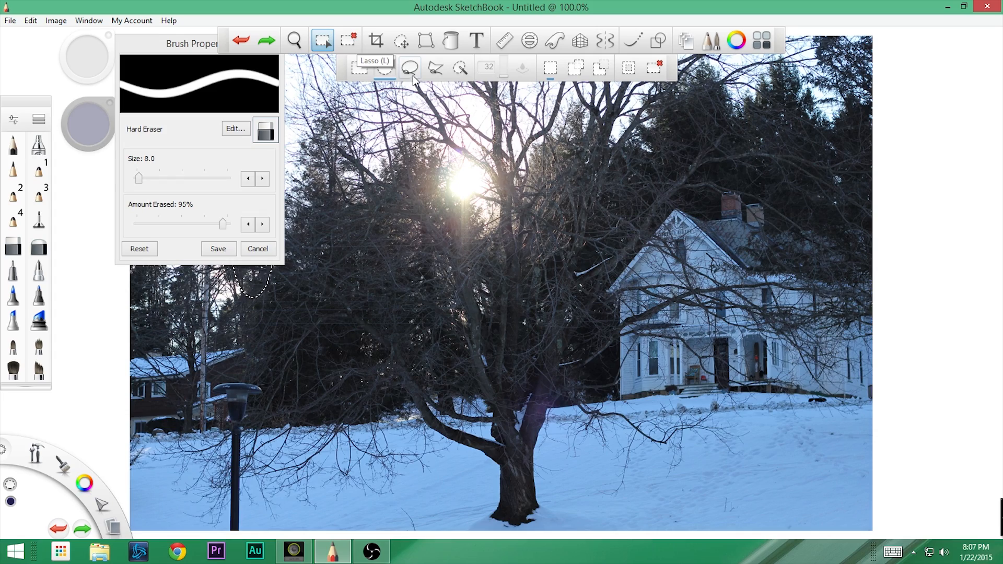
left_click(293, 41)
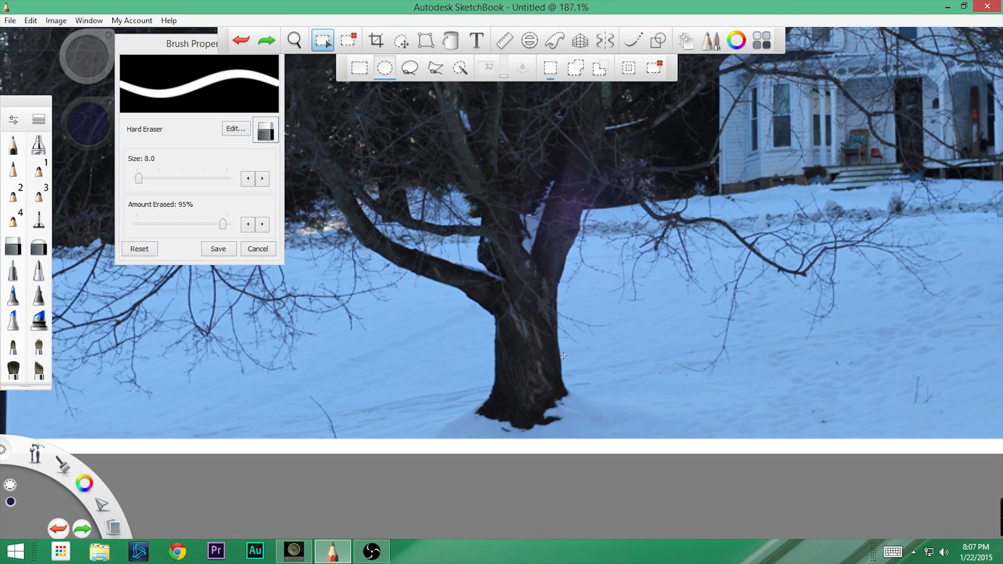
mouse_move(569, 285)
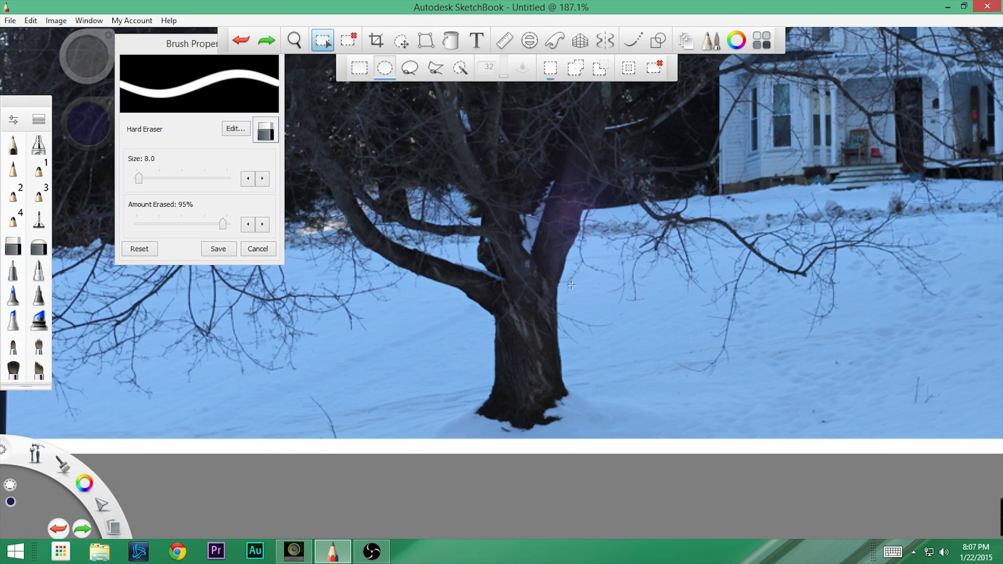
left_click(409, 67)
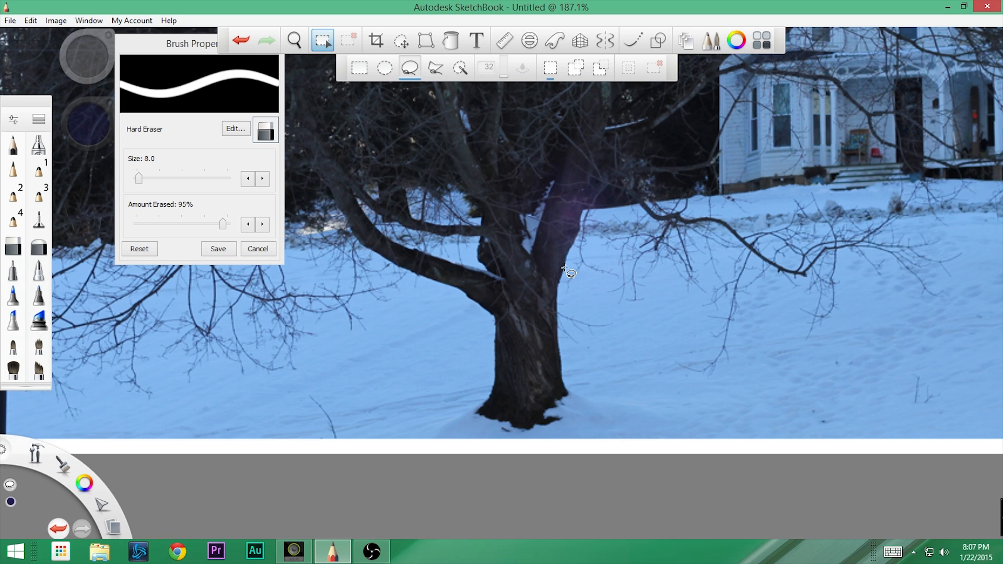
left_click_drag(564, 269, 568, 325)
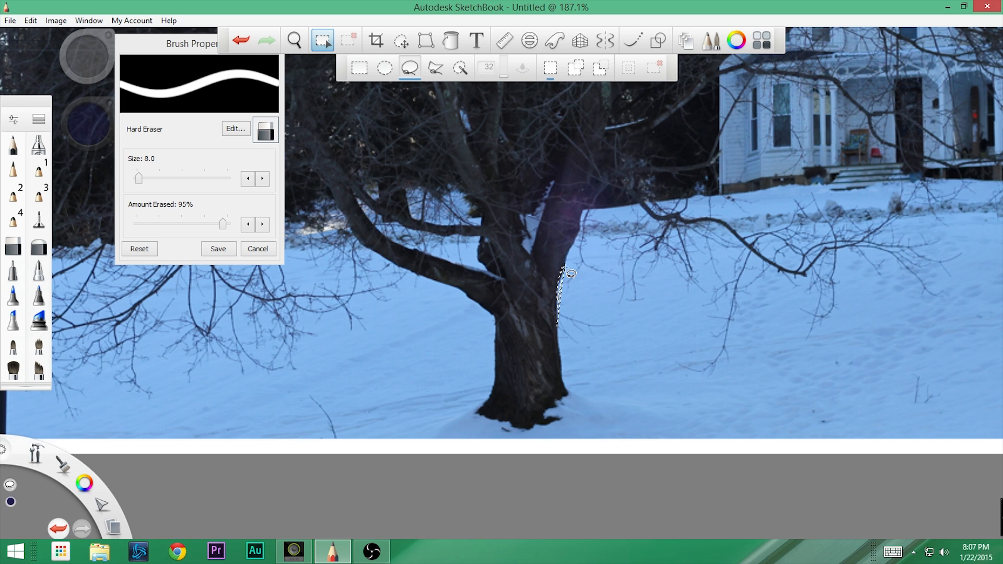
left_click_drag(563, 271, 581, 374)
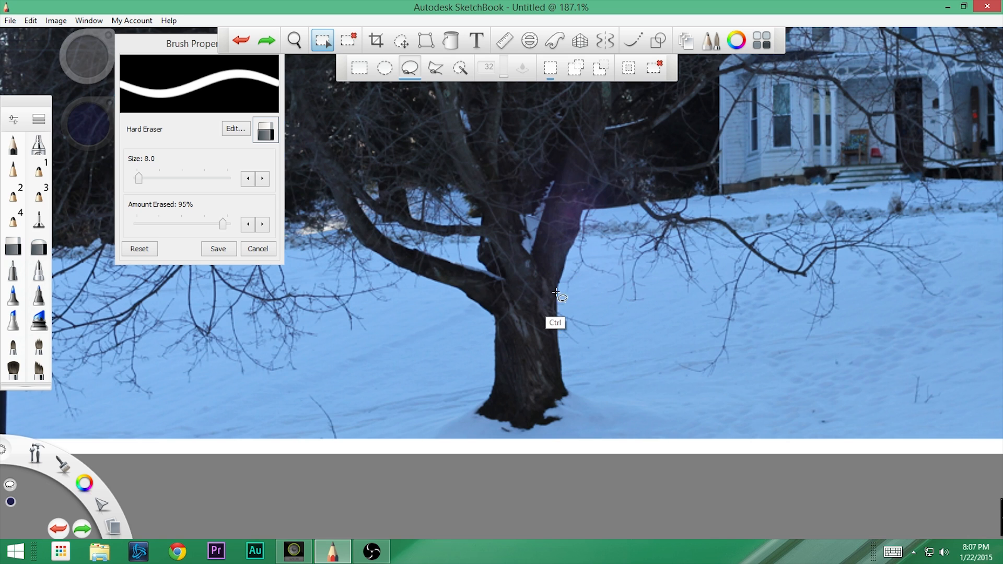
mouse_move(409, 69)
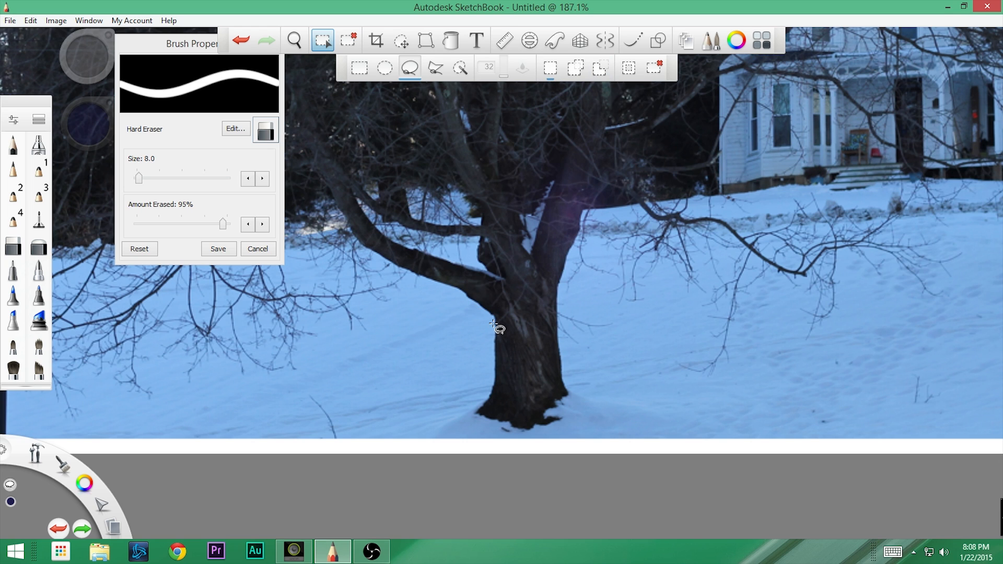
- Zoom in on the trunk base and loop a freehand selection around the snow beside it
left_click_drag(494, 325, 478, 414)
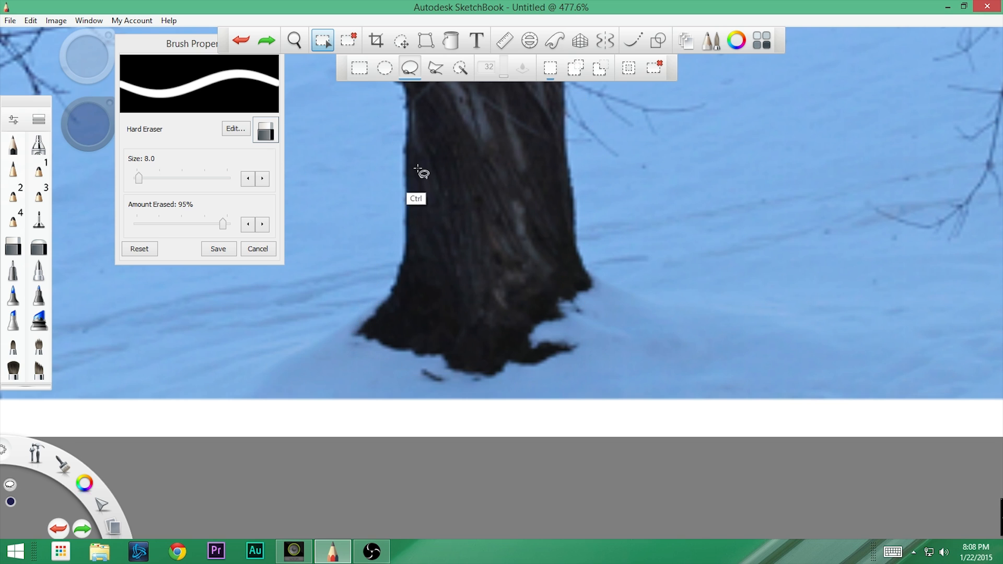
left_click_drag(403, 173, 388, 266)
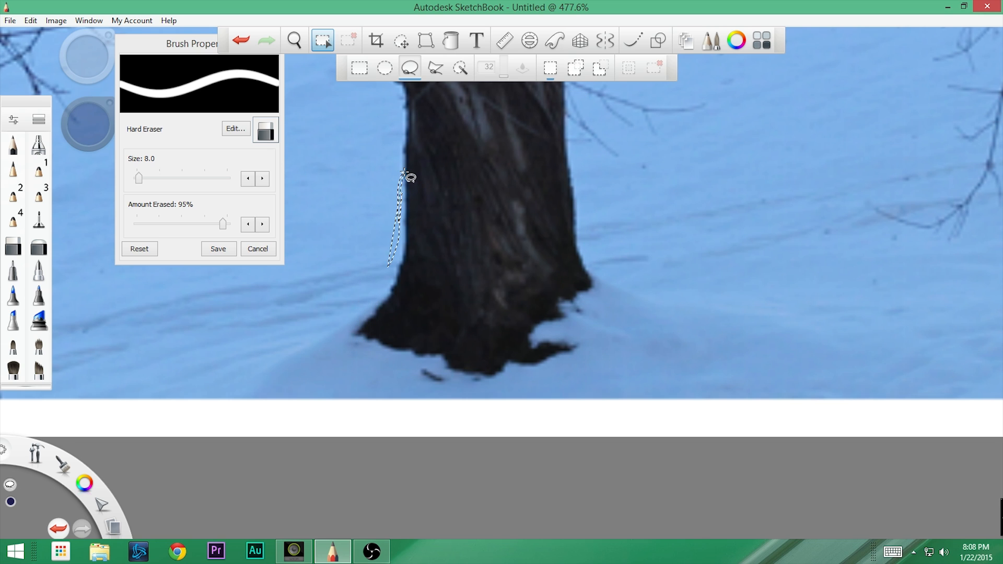
left_click_drag(403, 173, 342, 371)
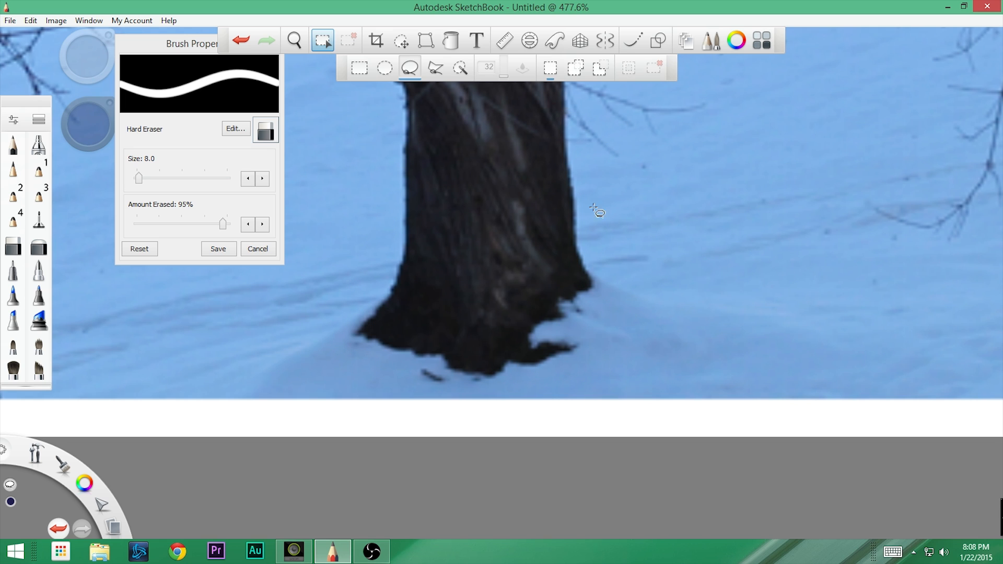
left_click_drag(595, 163, 593, 241)
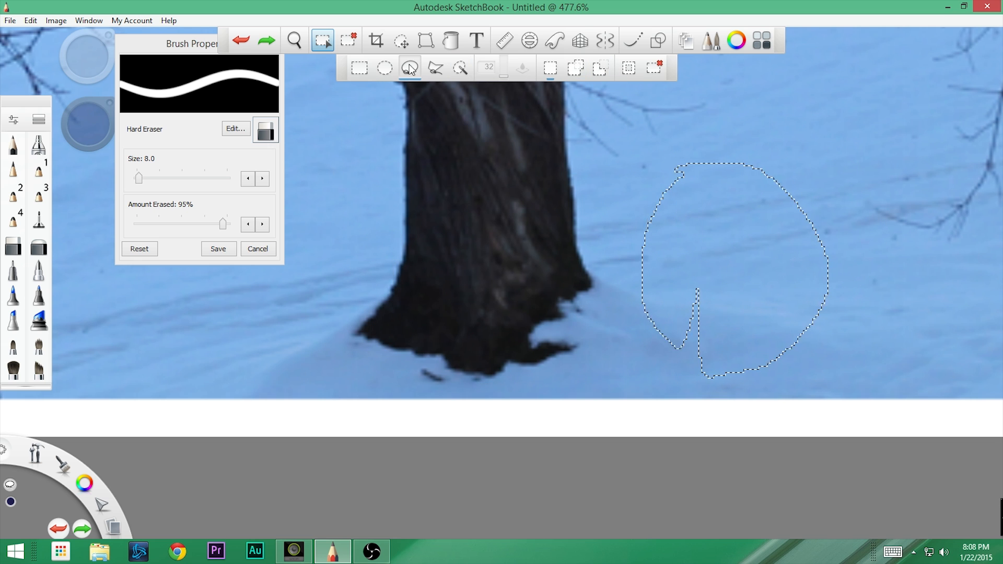
- Outline the trunk with a Polyline Lasso, clear it, and switch to the Magic Wand
left_click(409, 68)
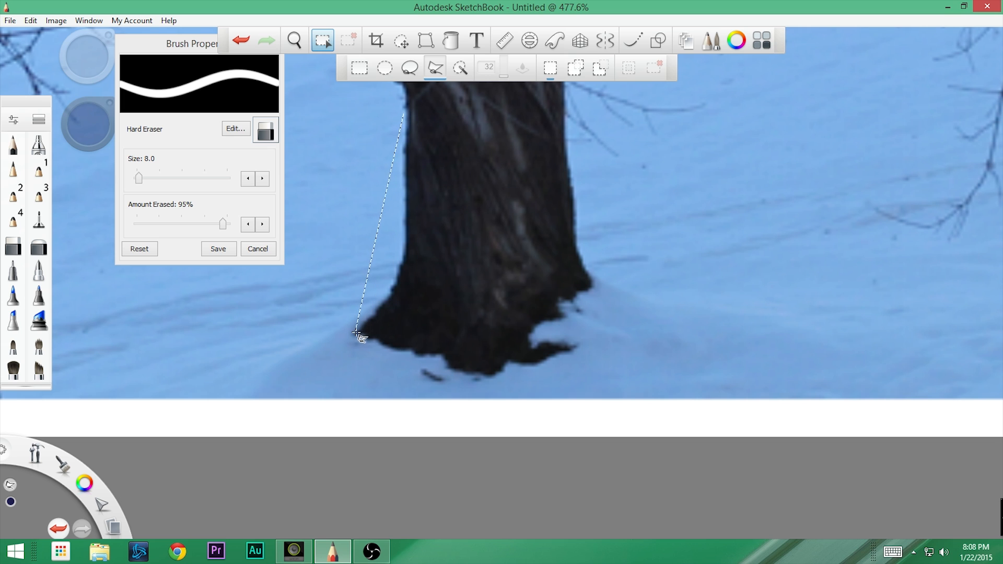
left_click_drag(358, 331, 489, 384)
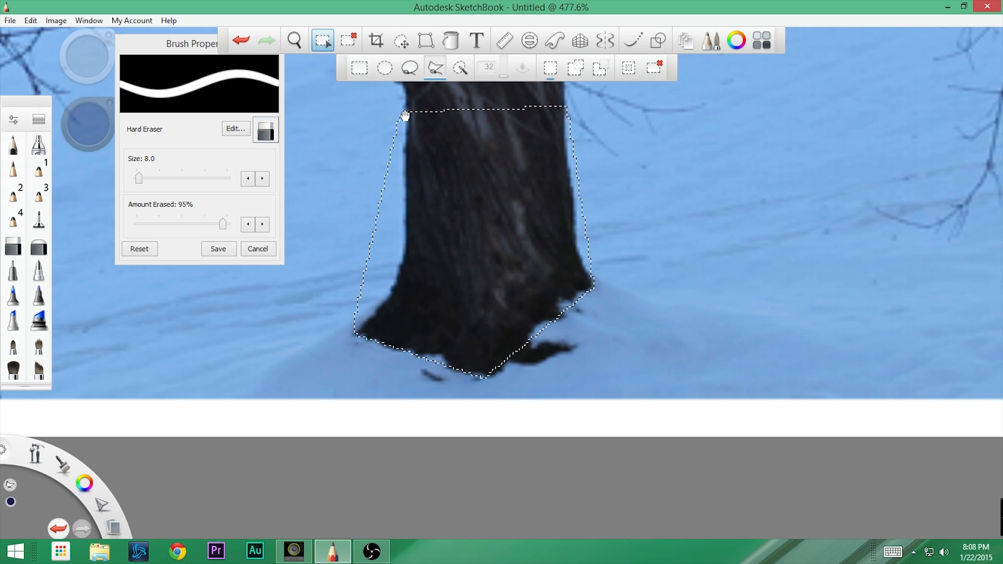
mouse_move(641, 337)
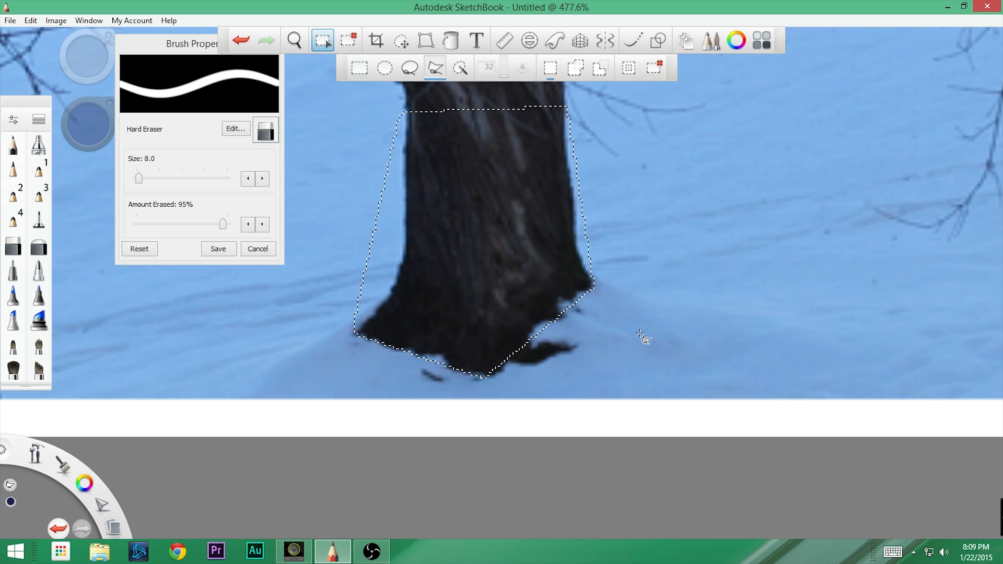
mouse_move(506, 76)
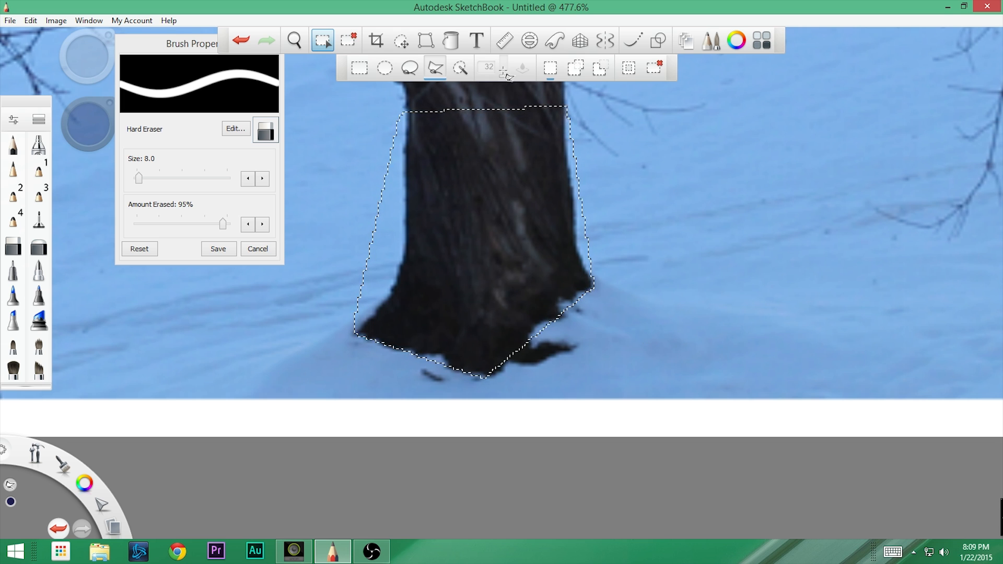
mouse_move(558, 301)
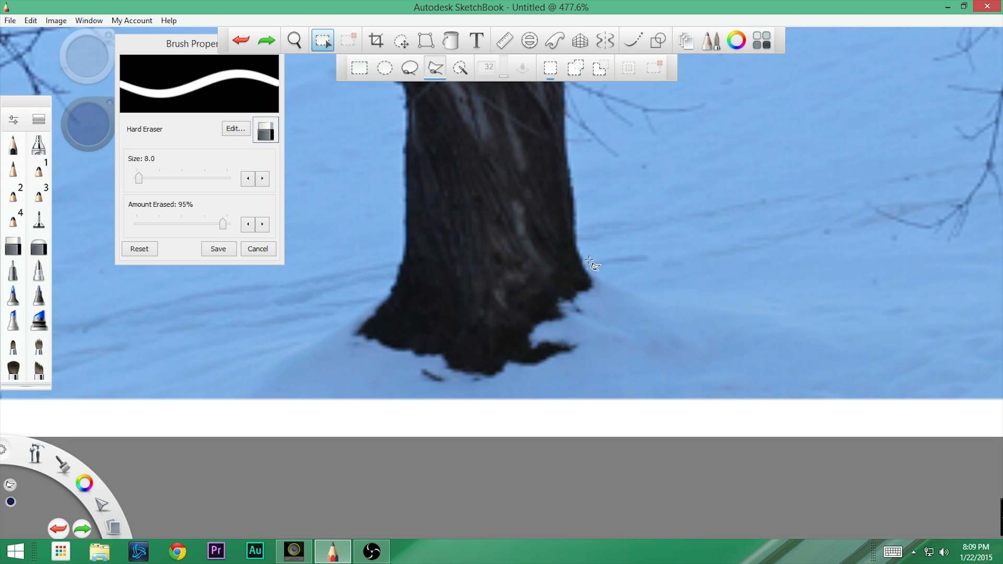
left_click(459, 68)
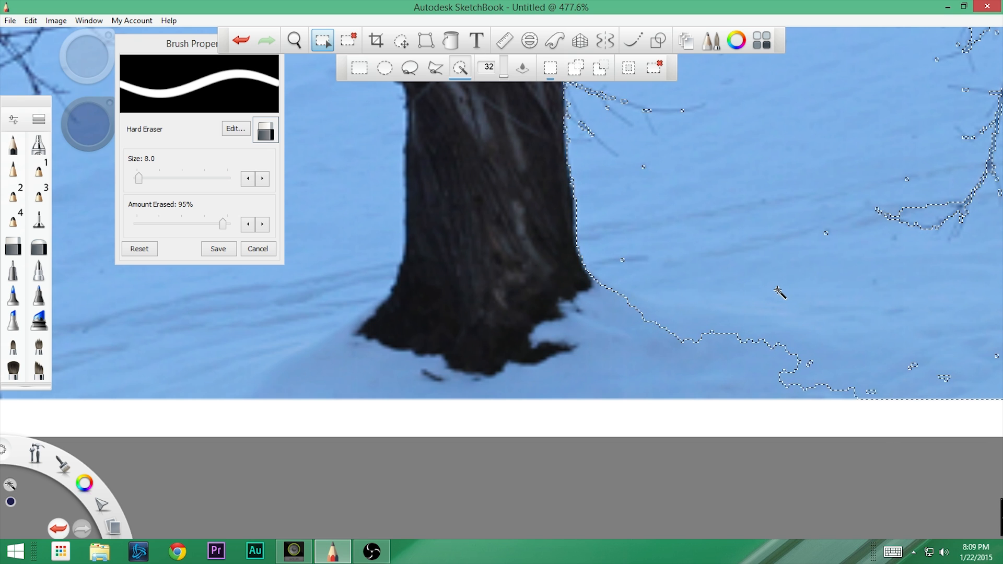
mouse_move(786, 248)
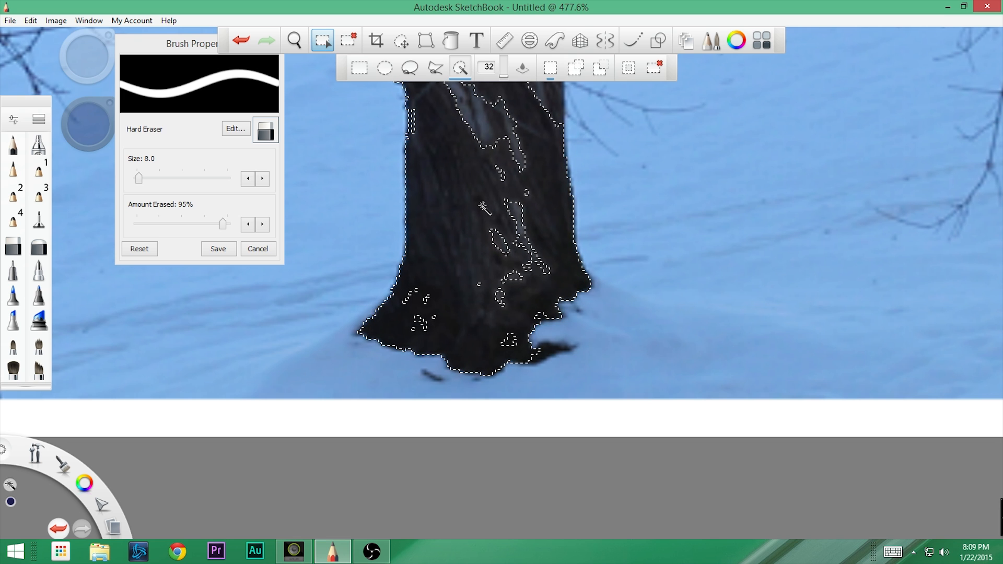
mouse_move(487, 72)
type("1")
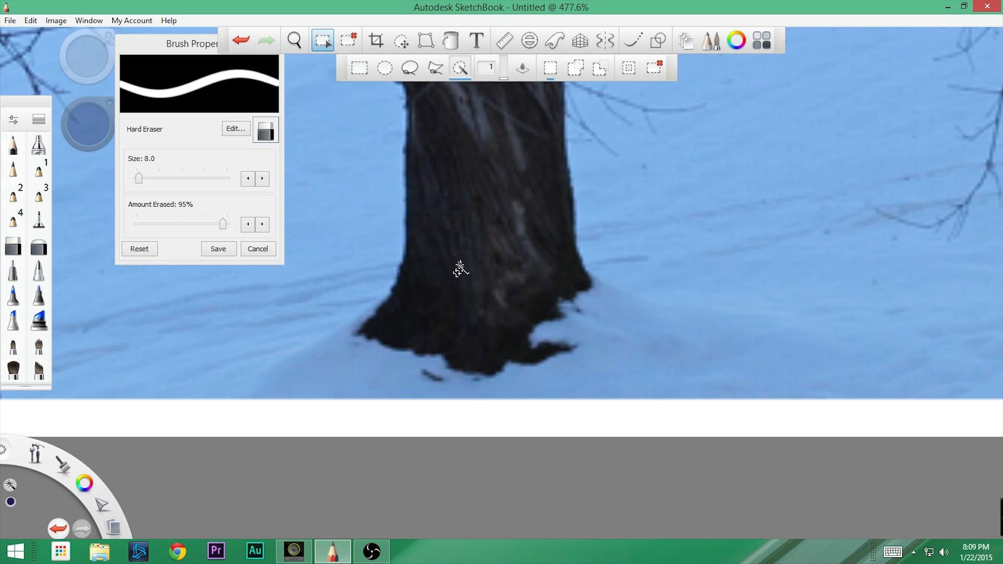
mouse_move(503, 83)
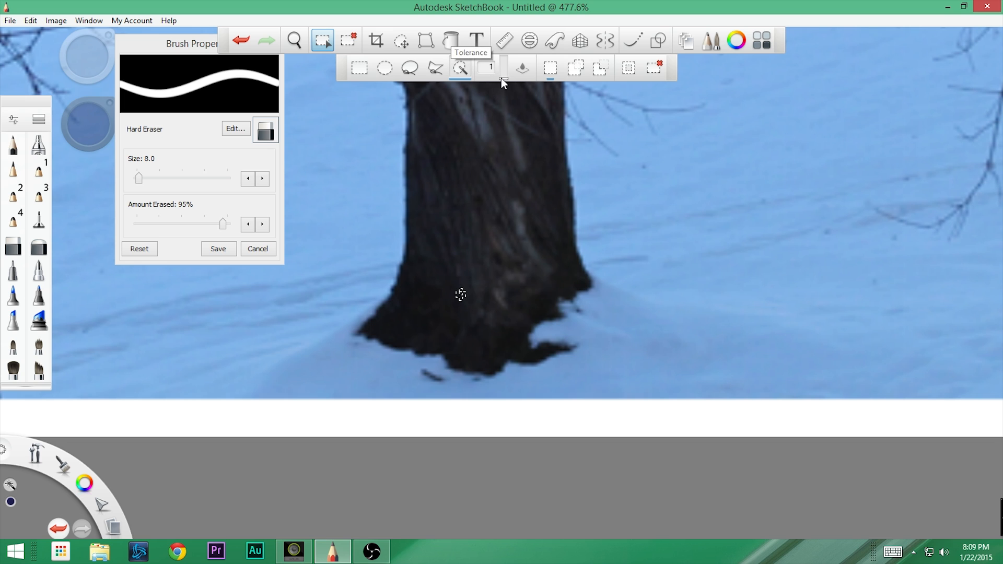
- Raise the Magic Wand tolerance to 131 and select the whole dark tree trunk
left_click_drag(490, 67, 502, 68)
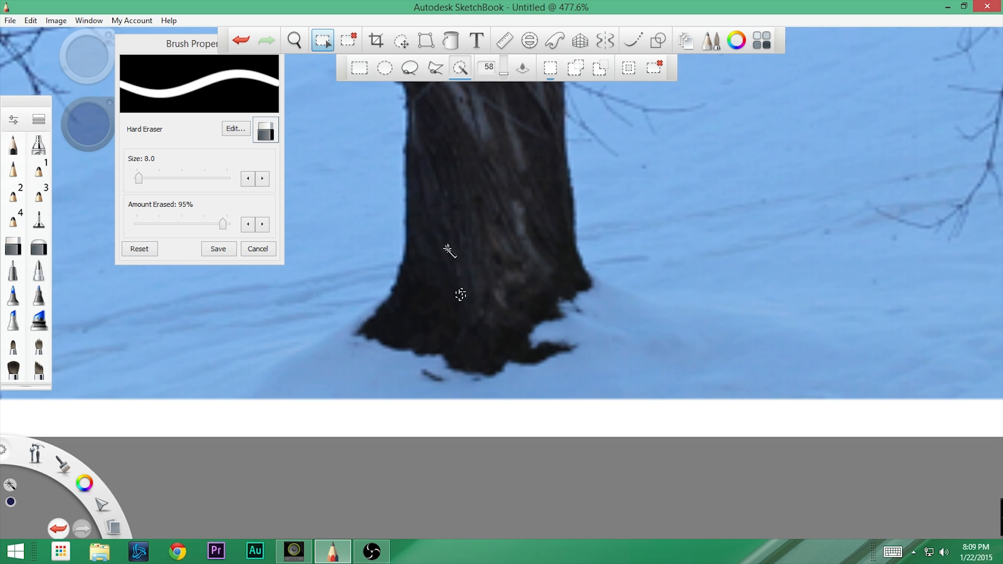
left_click(459, 251)
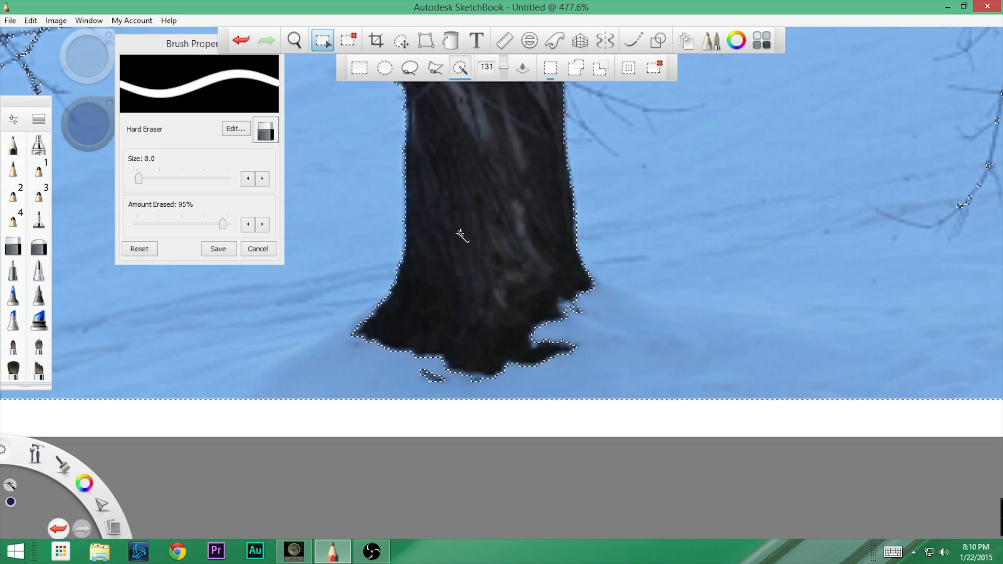
left_click(293, 41)
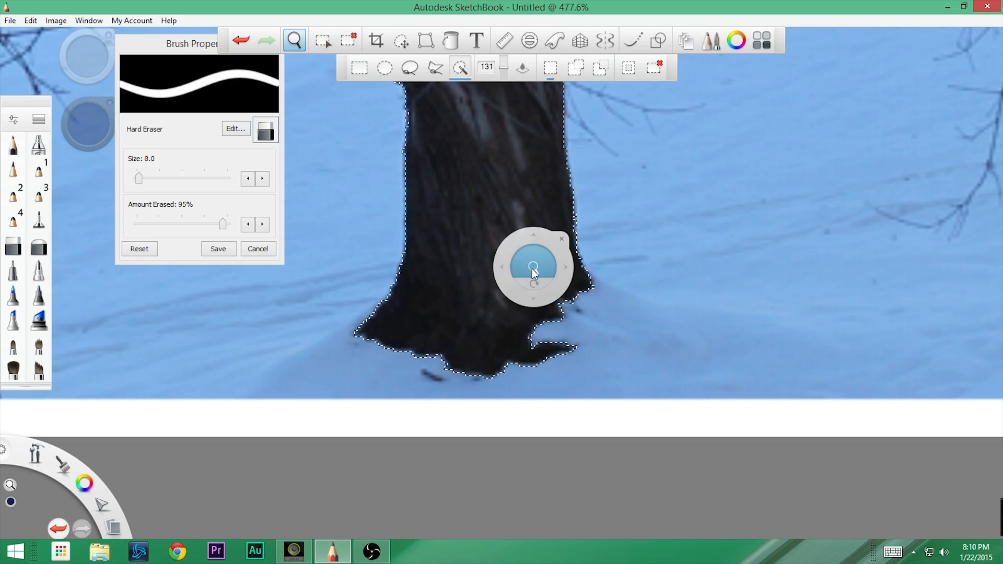
- Zoom out to the whole photo and show the Layer Editor with Layer2, Layer1 and Background
left_click_drag(533, 266, 533, 298)
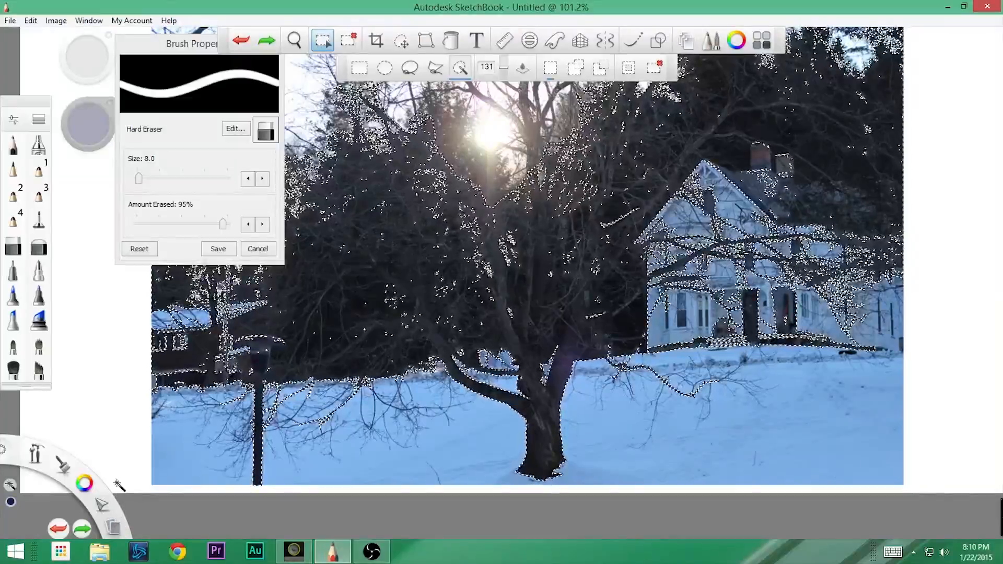
left_click(88, 20)
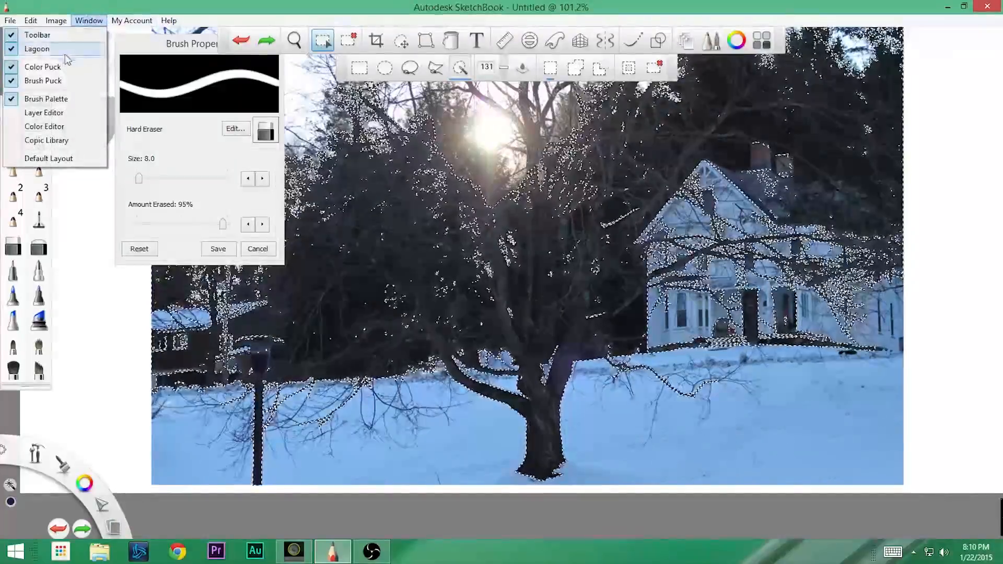
left_click(44, 113)
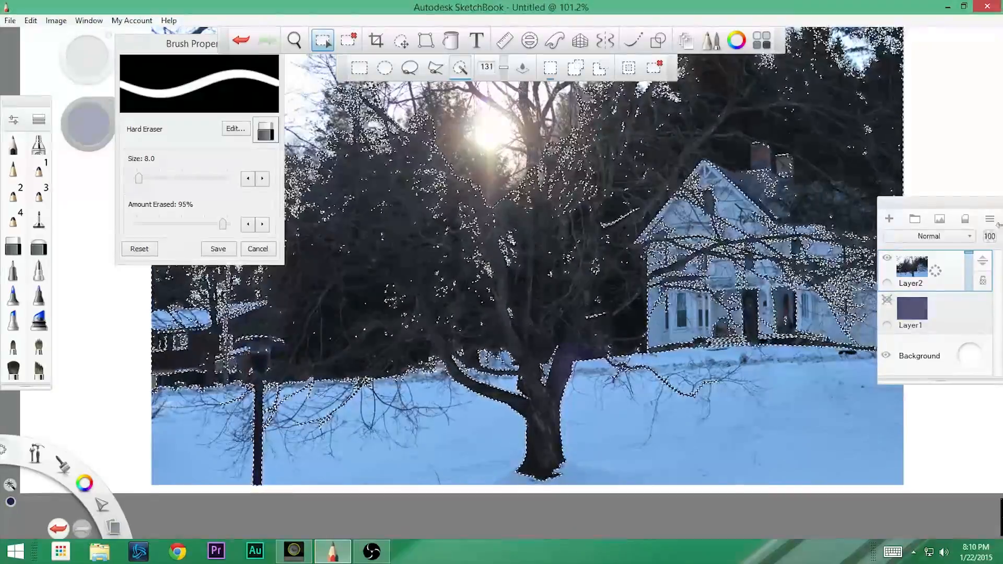
left_click(88, 21)
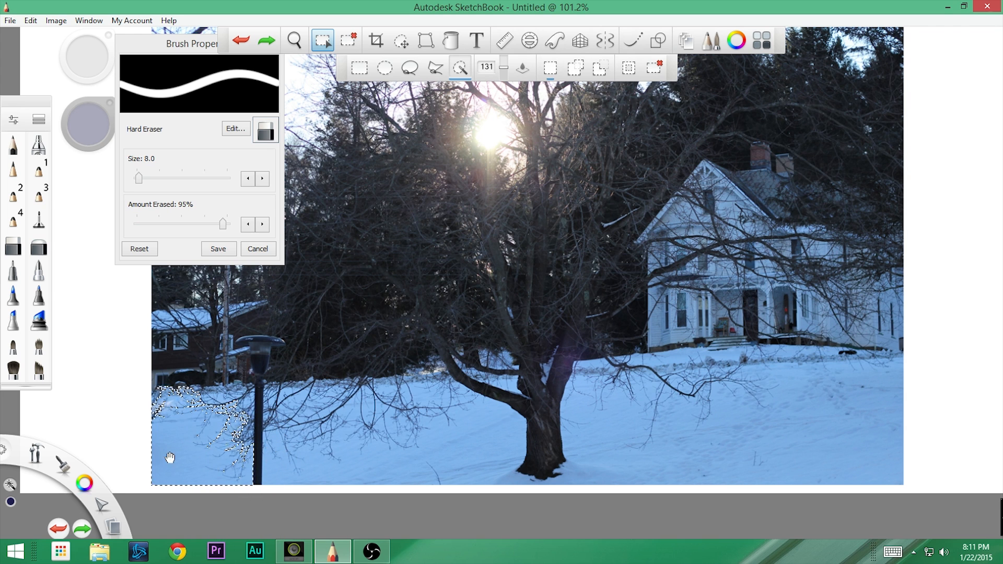
mouse_move(199, 427)
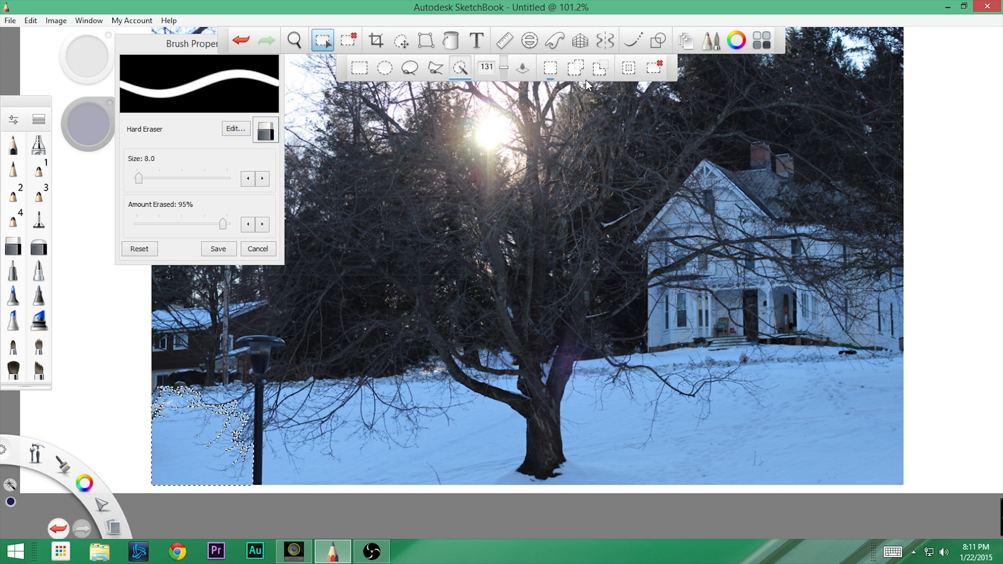
mouse_move(650, 436)
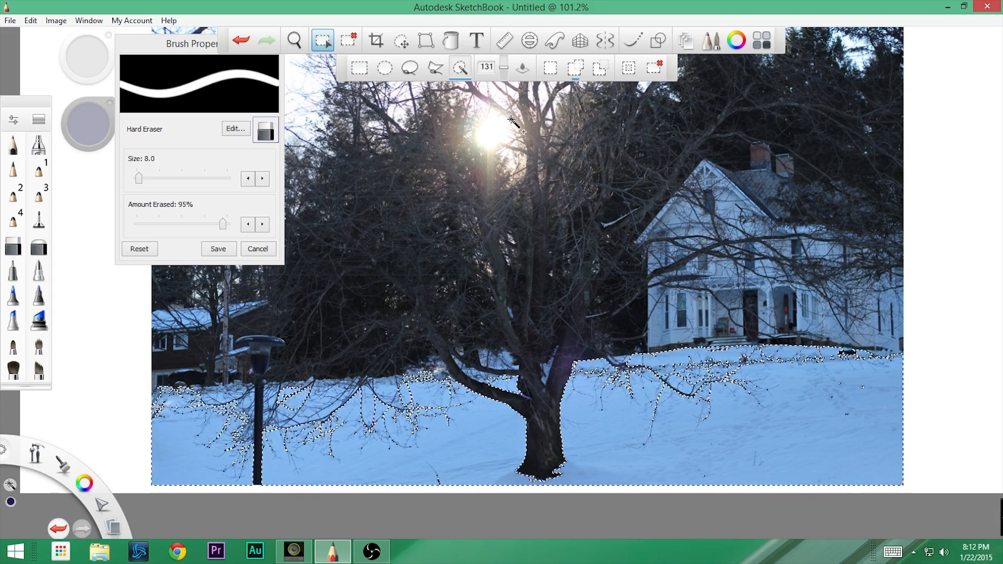
mouse_move(600, 71)
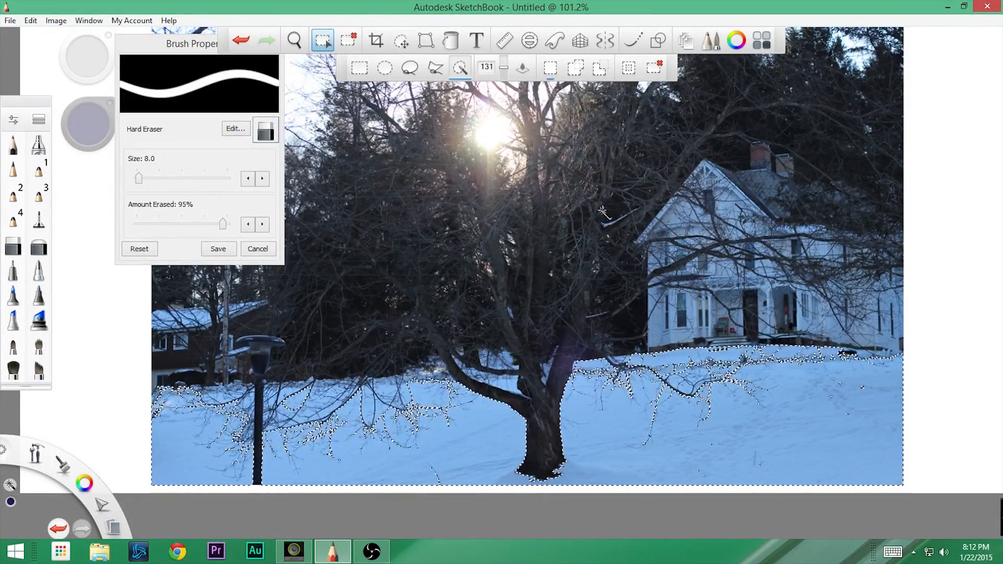
mouse_move(408, 68)
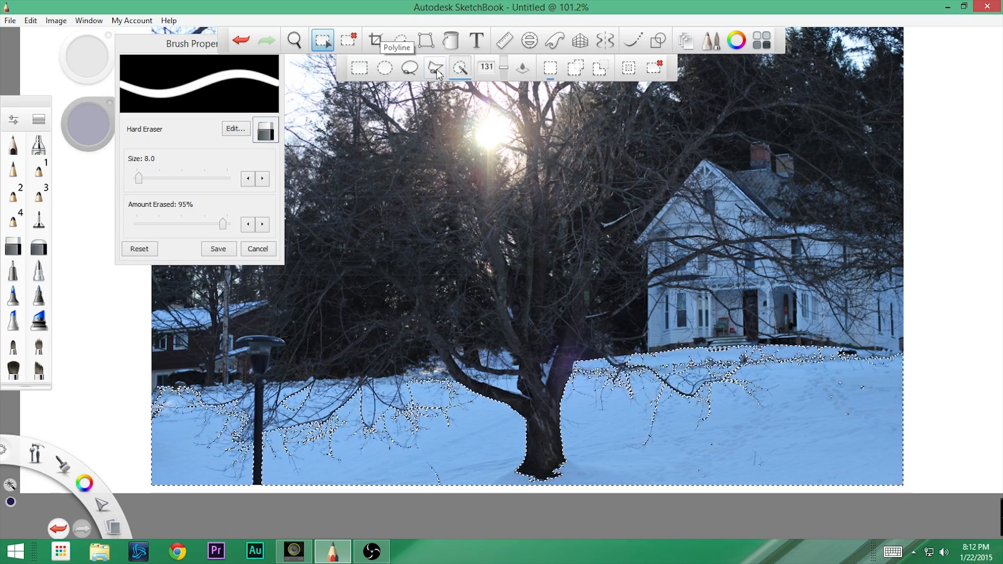
mouse_move(384, 68)
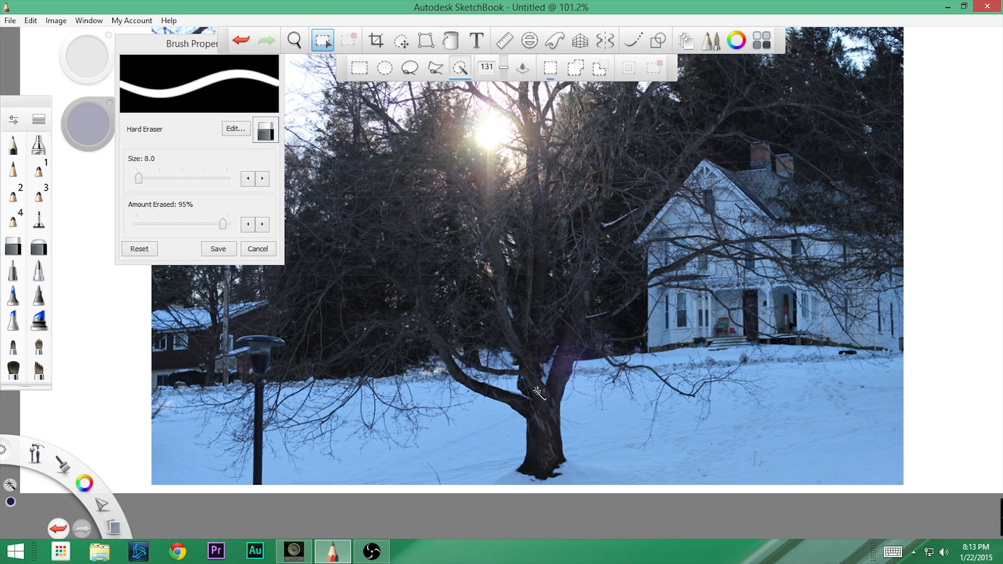
mouse_move(536, 388)
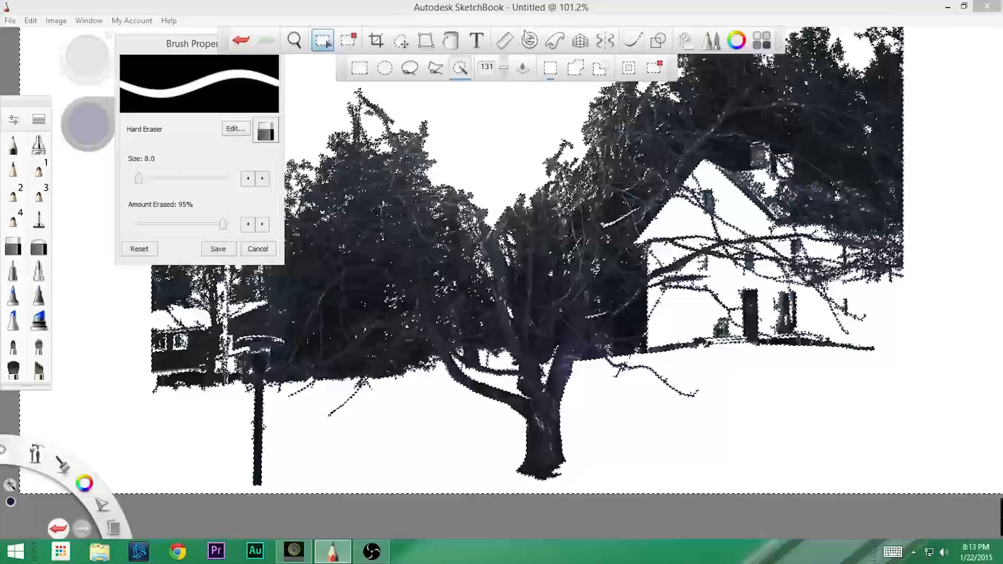
mouse_move(461, 68)
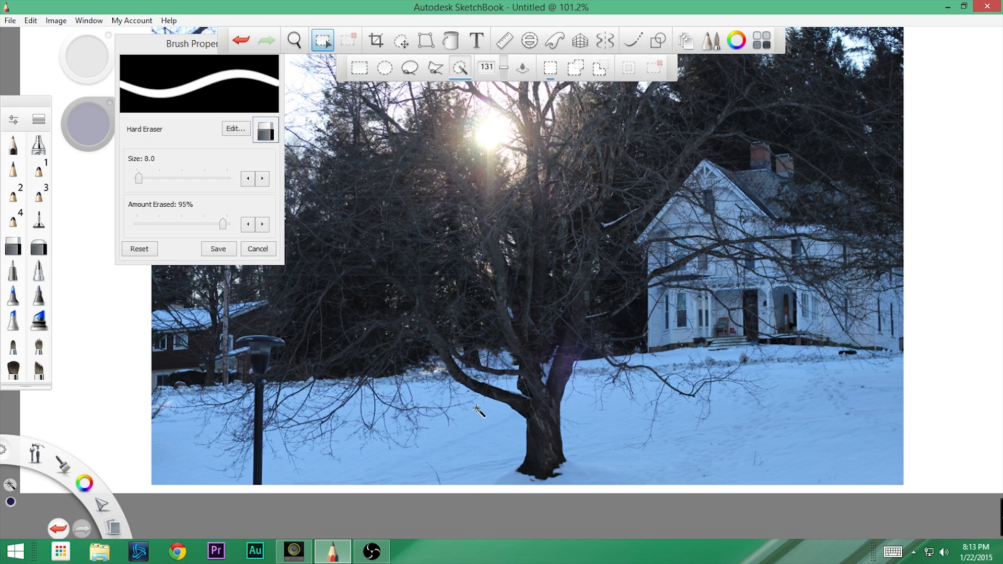
mouse_move(485, 351)
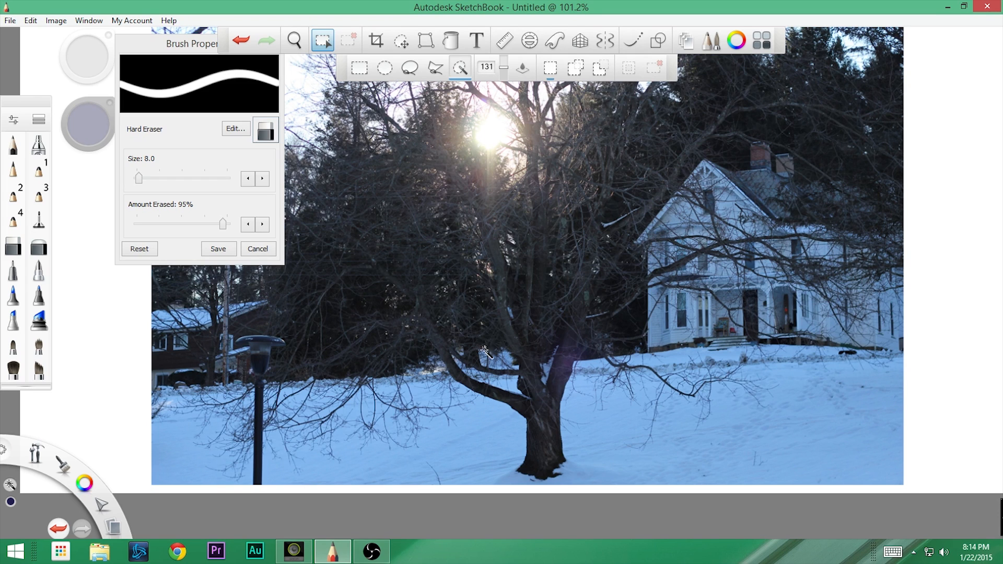
mouse_move(589, 405)
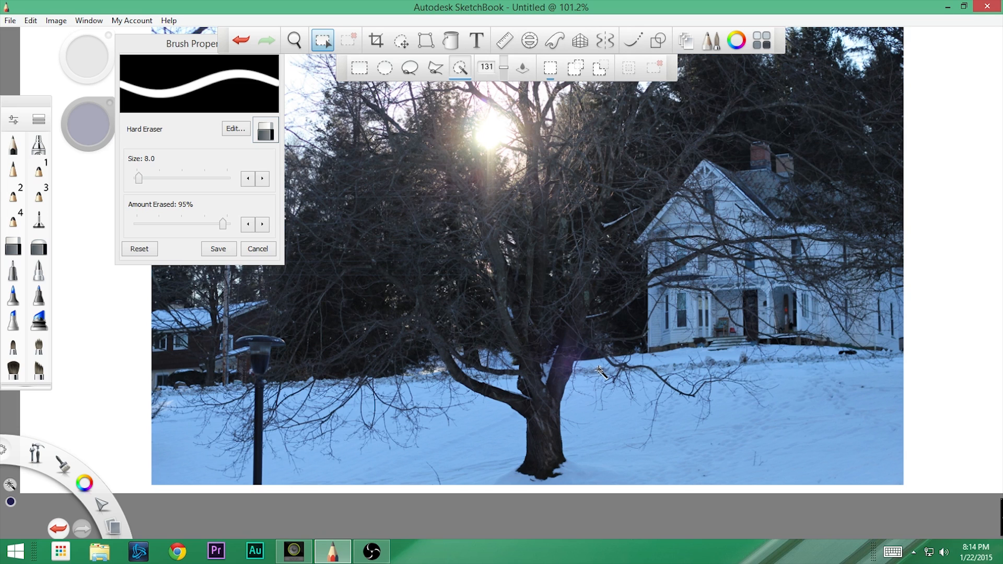
mouse_move(524, 66)
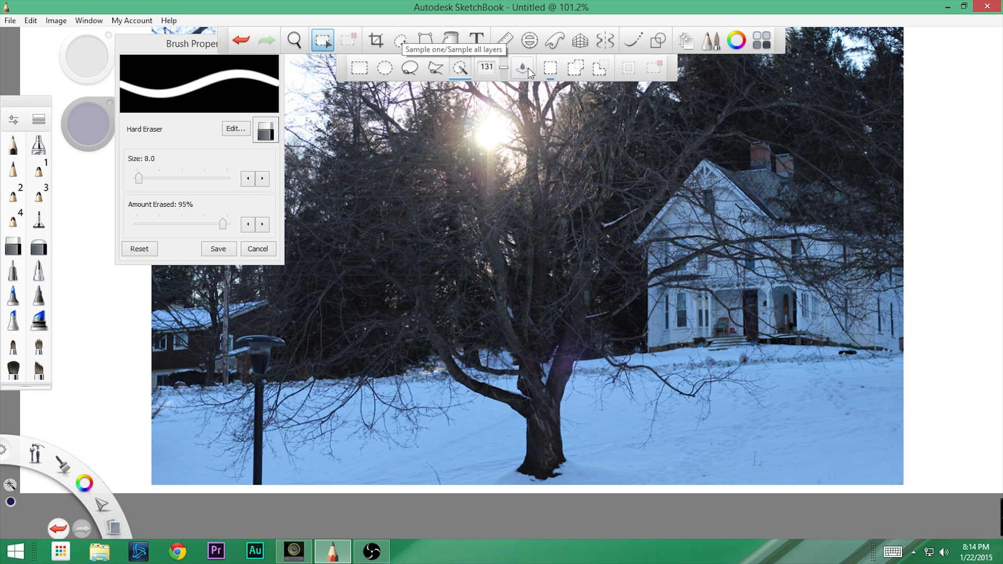
mouse_move(524, 66)
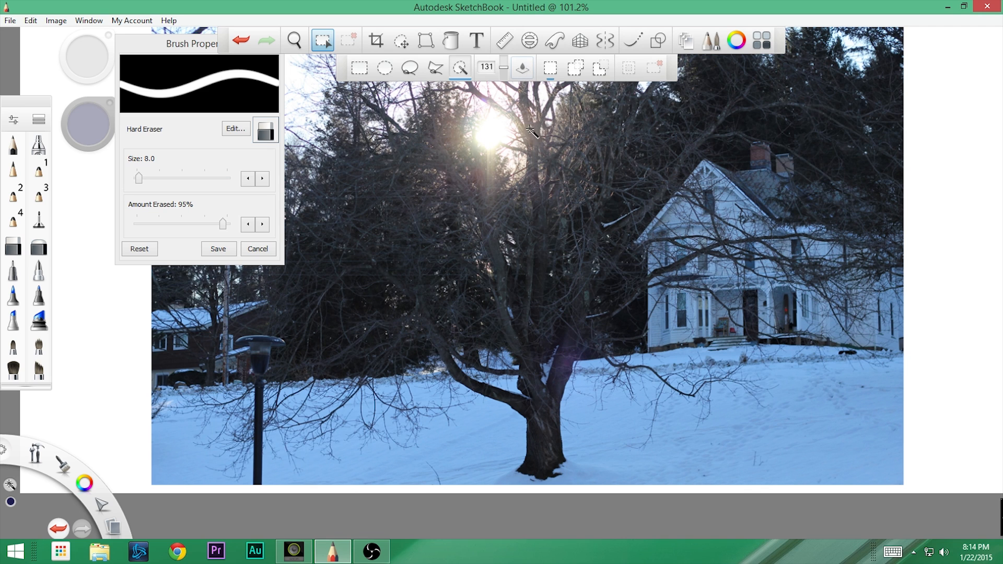
mouse_move(610, 340)
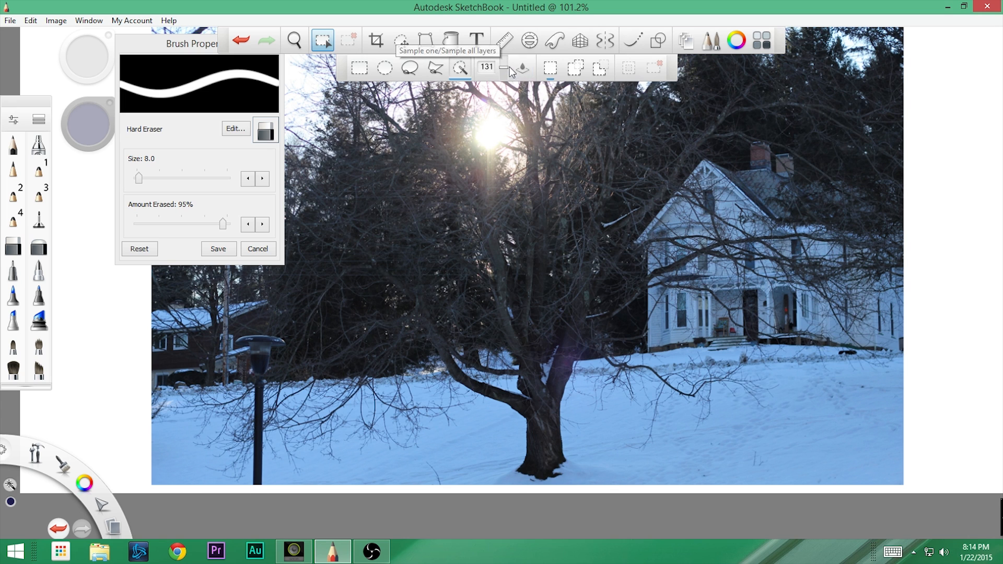
mouse_move(542, 77)
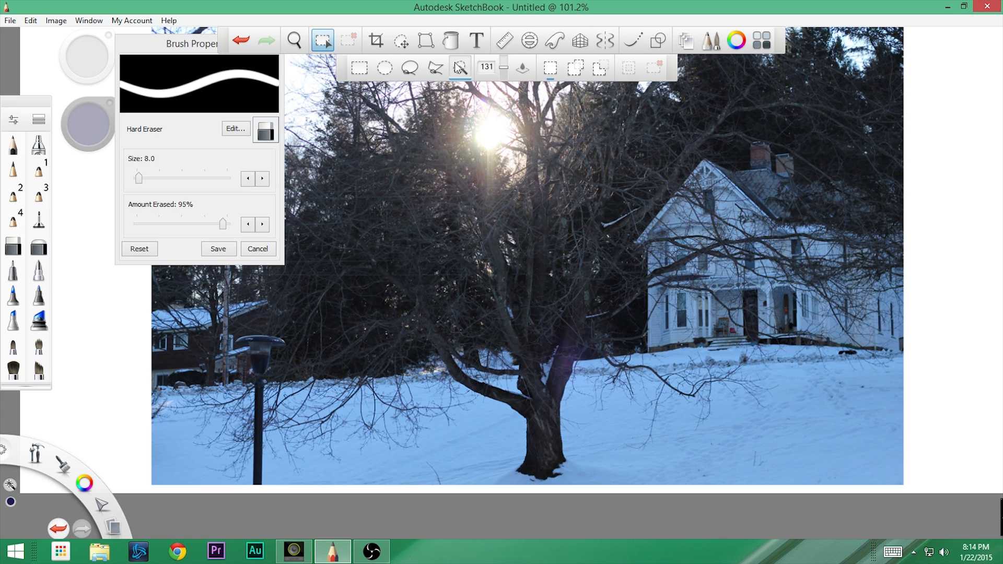
mouse_move(436, 68)
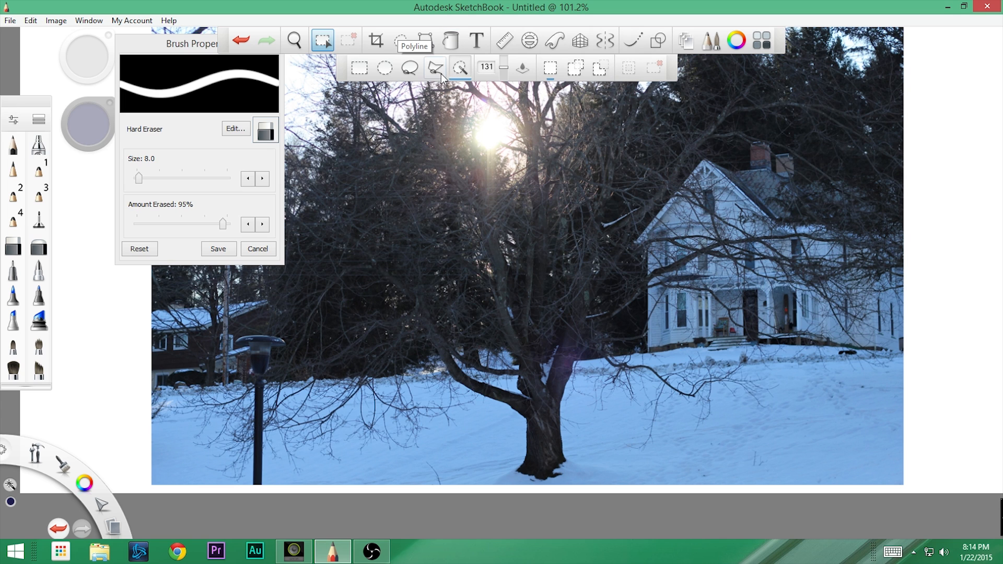
mouse_move(459, 68)
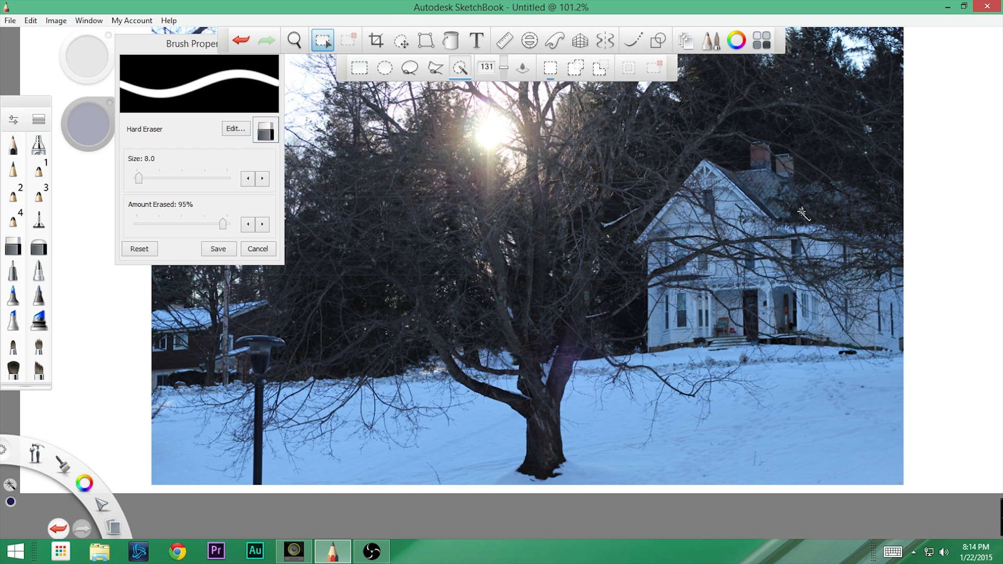
mouse_move(715, 295)
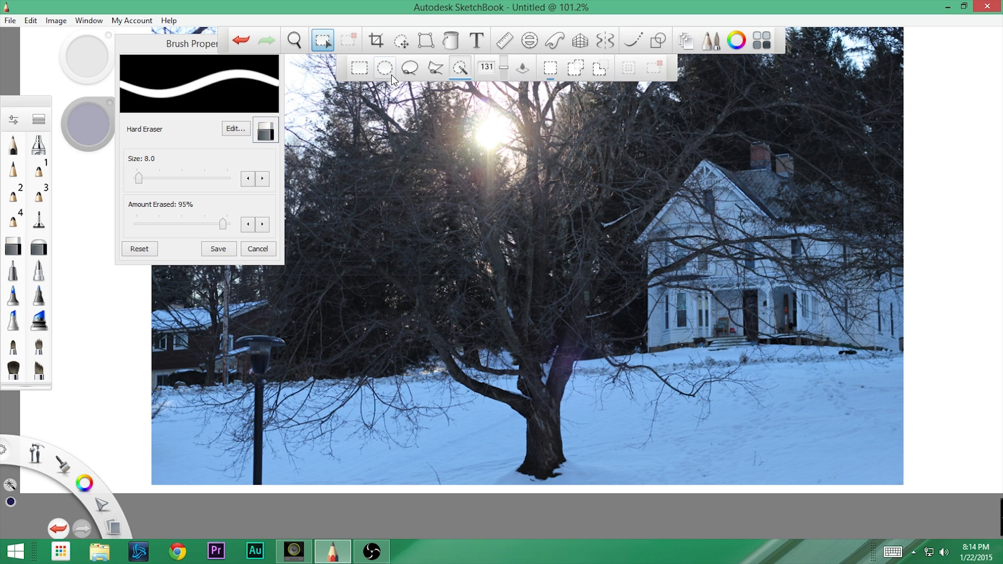
mouse_move(402, 67)
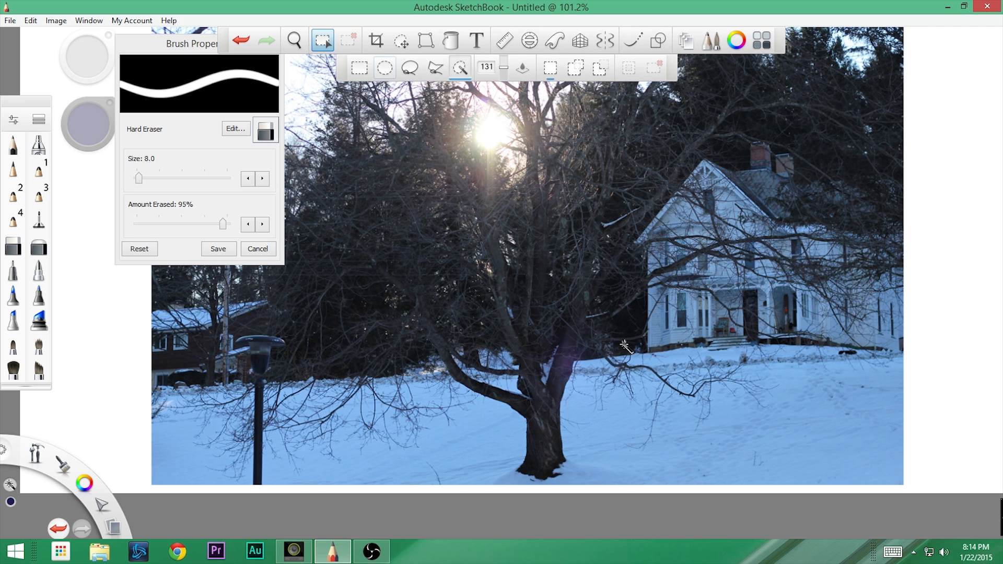
mouse_move(588, 438)
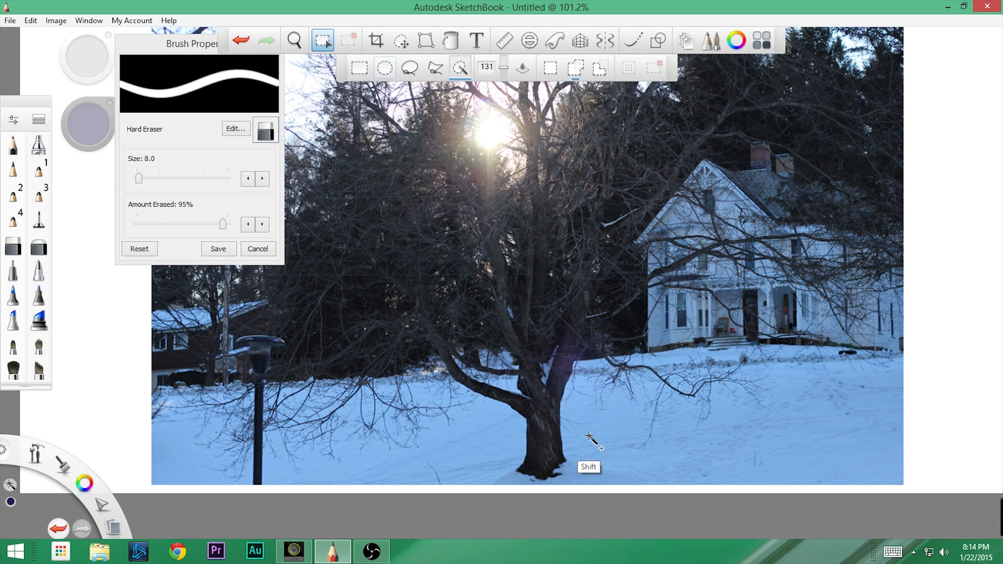